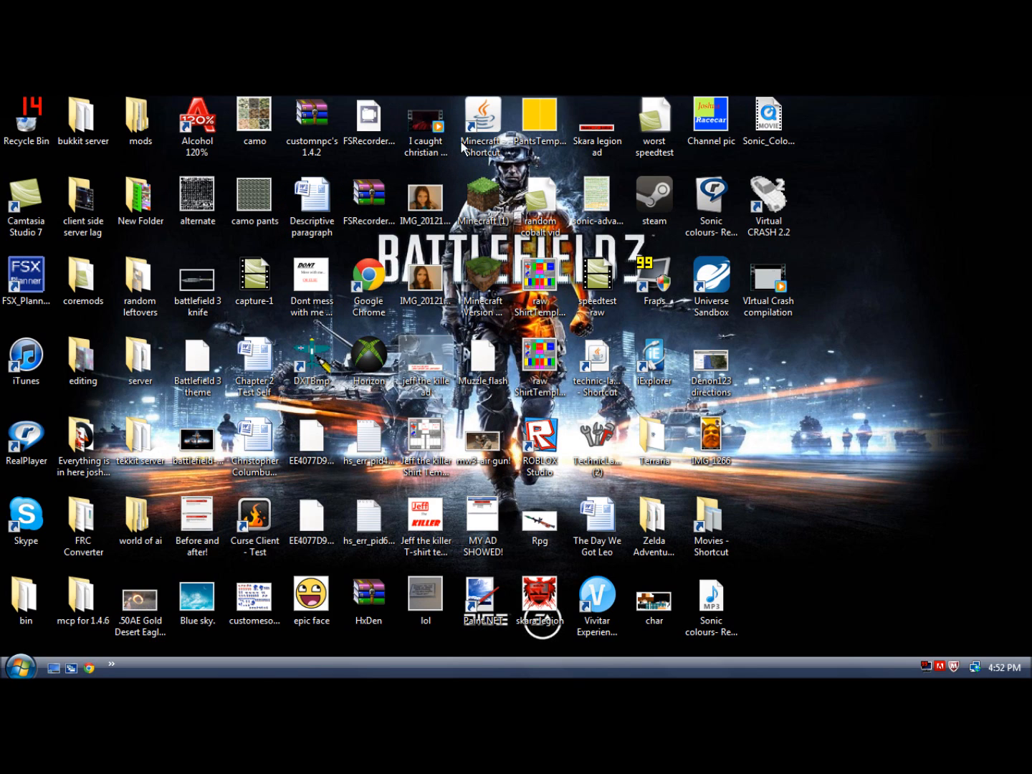
mouse_move(820, 195)
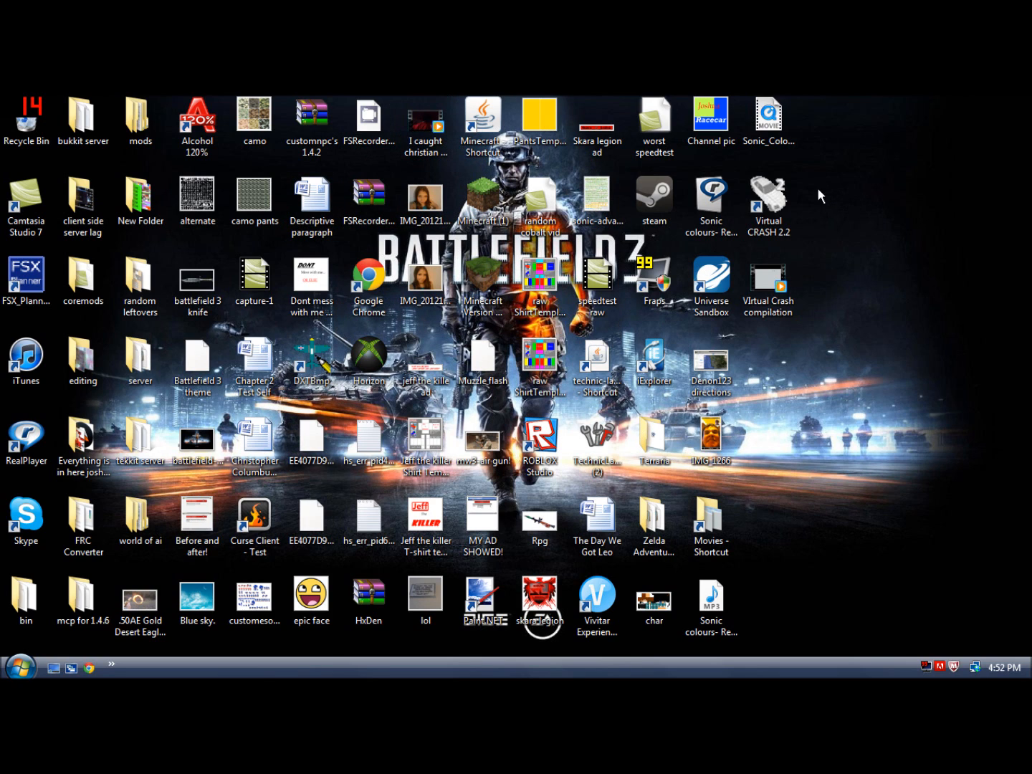
Launch Virtual CRASH 2.2 from its desktop shortcut
click(768, 204)
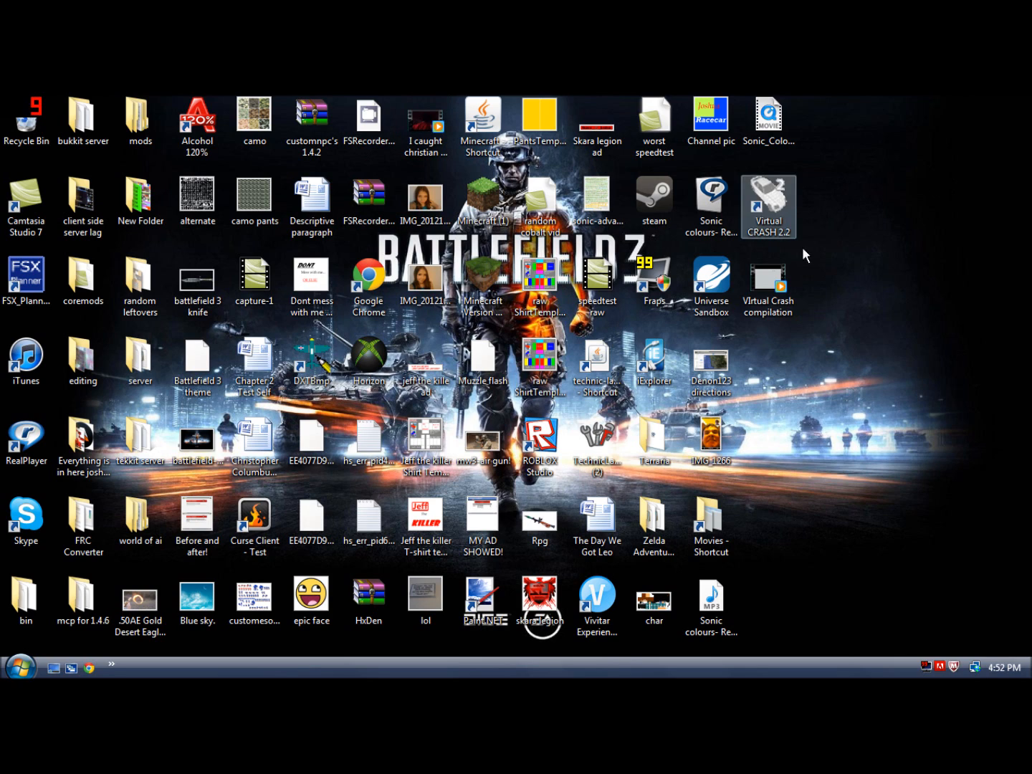
mouse_move(772, 193)
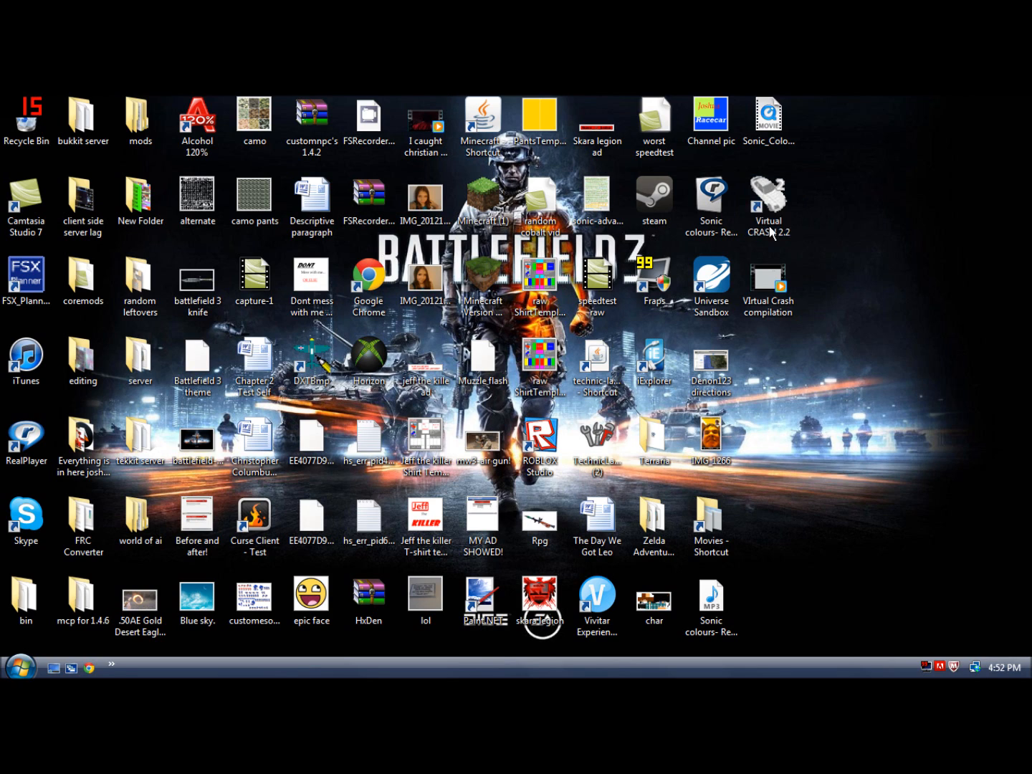
click(768, 206)
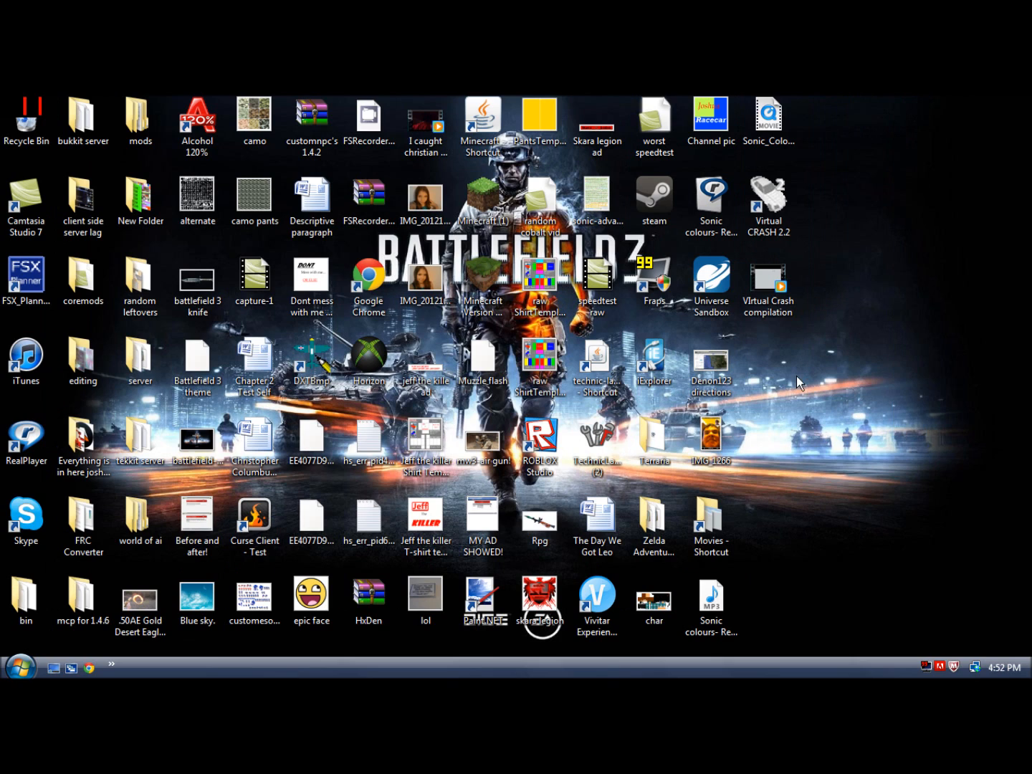
mouse_move(924, 242)
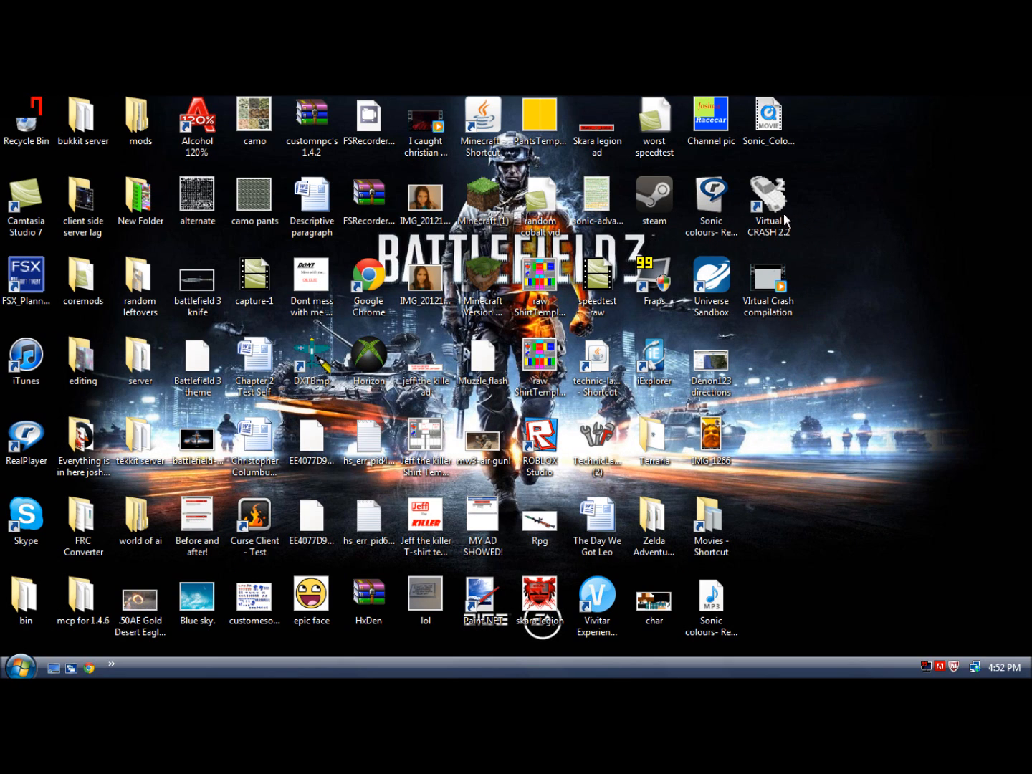
click(767, 203)
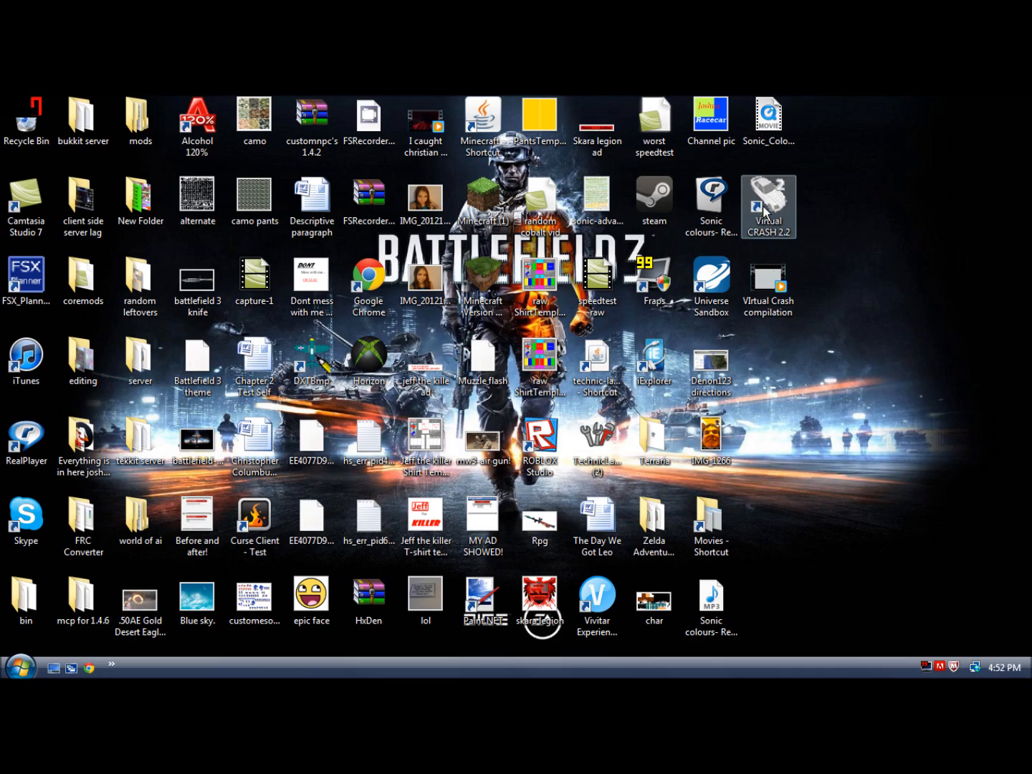
double_click(768, 208)
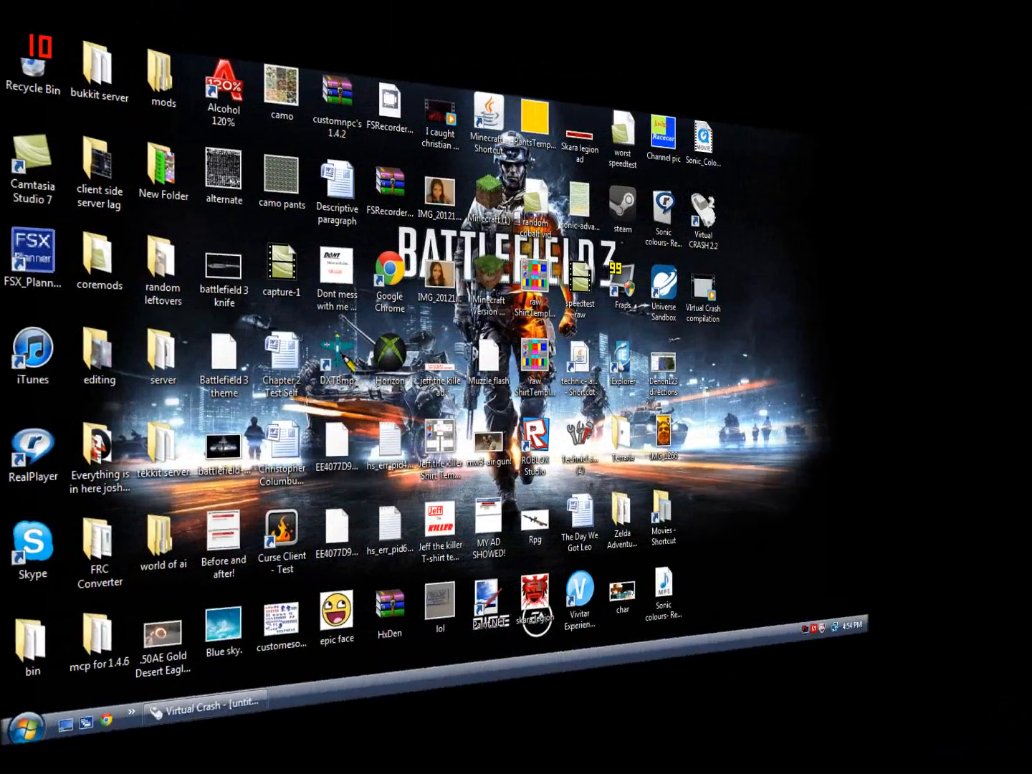
Maximize the Virtual Crash window so the untitled project's ground grid fills the screen
click(205, 703)
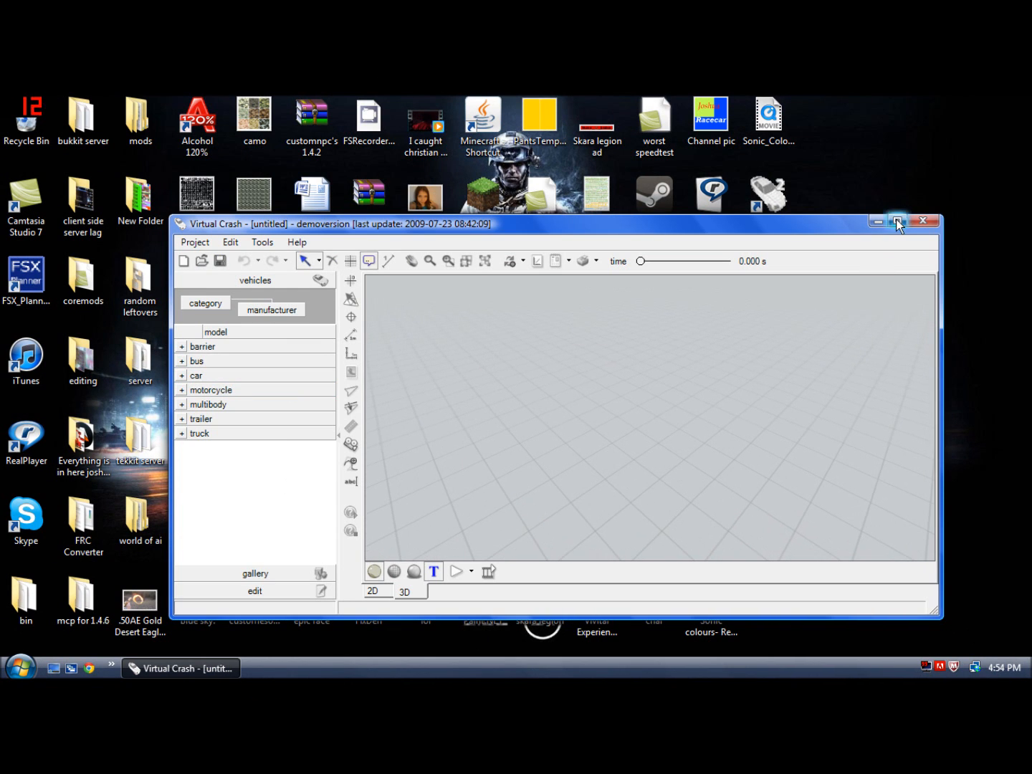
click(897, 221)
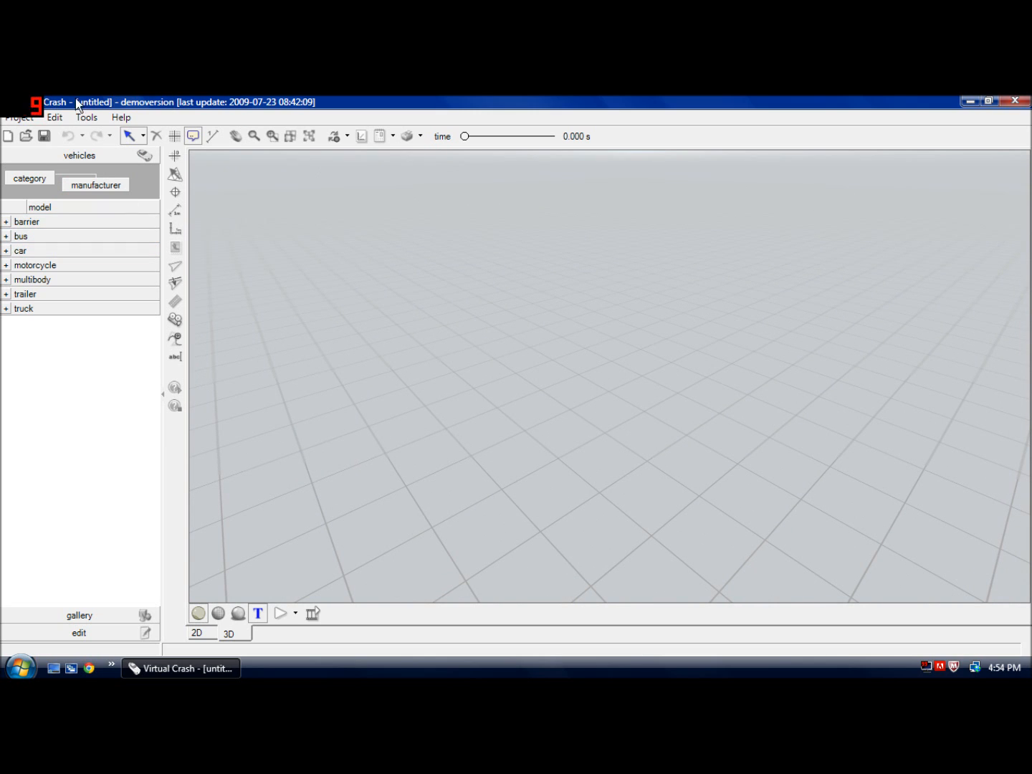
mouse_move(349, 361)
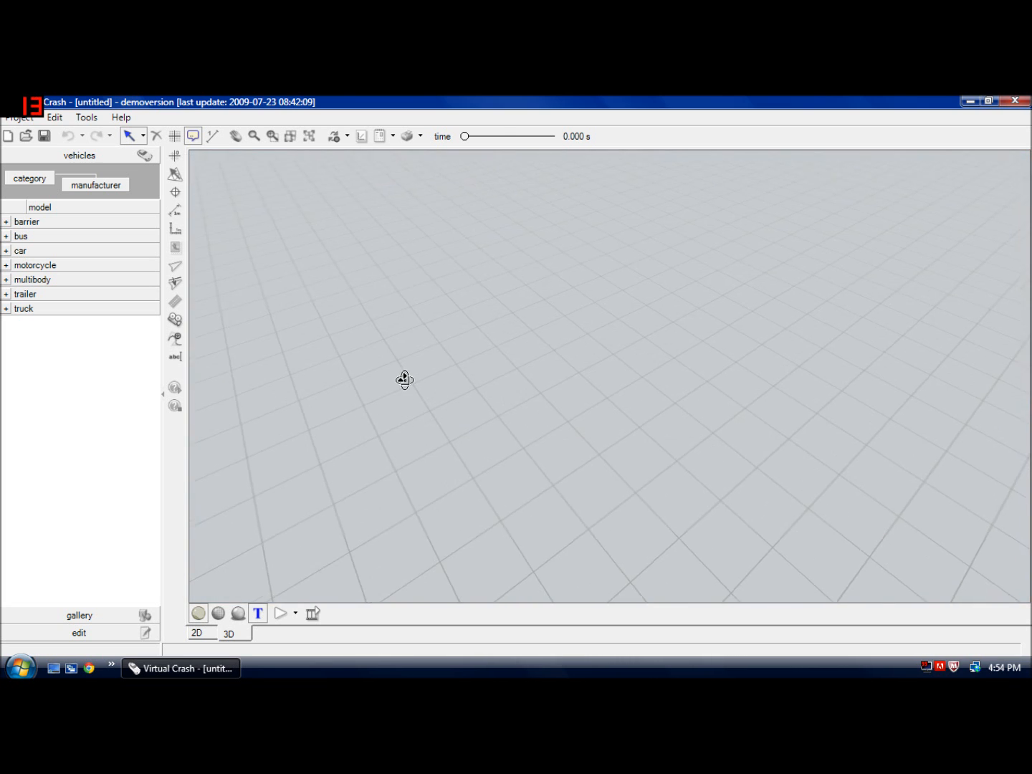
click(20, 250)
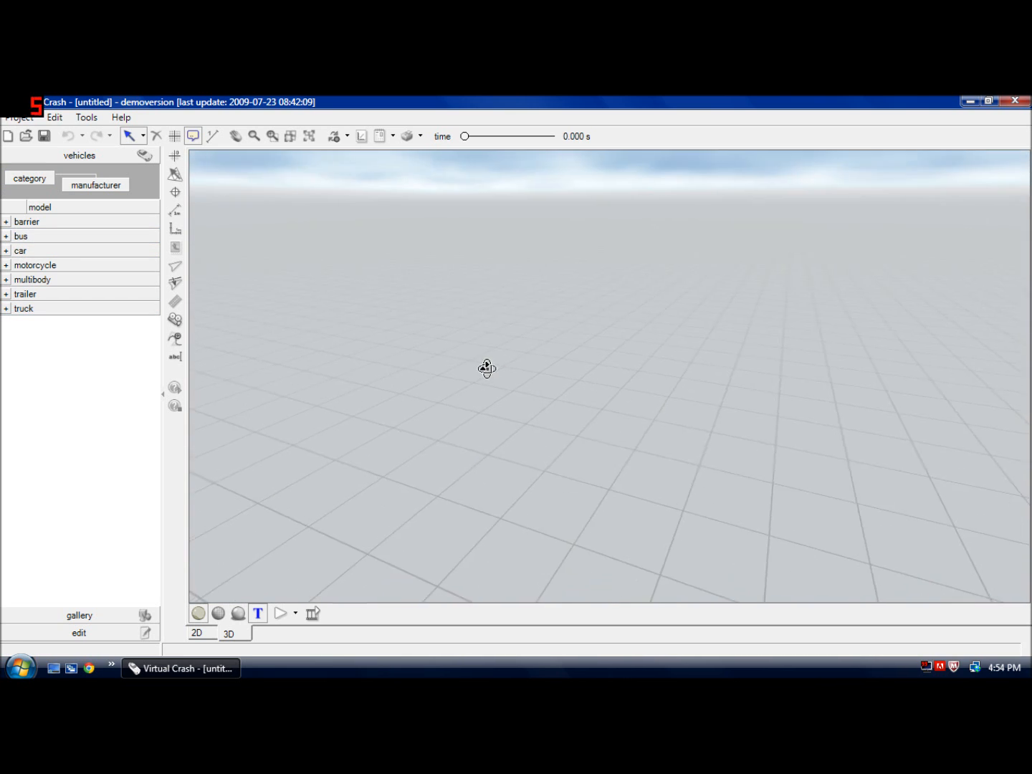
click(21, 250)
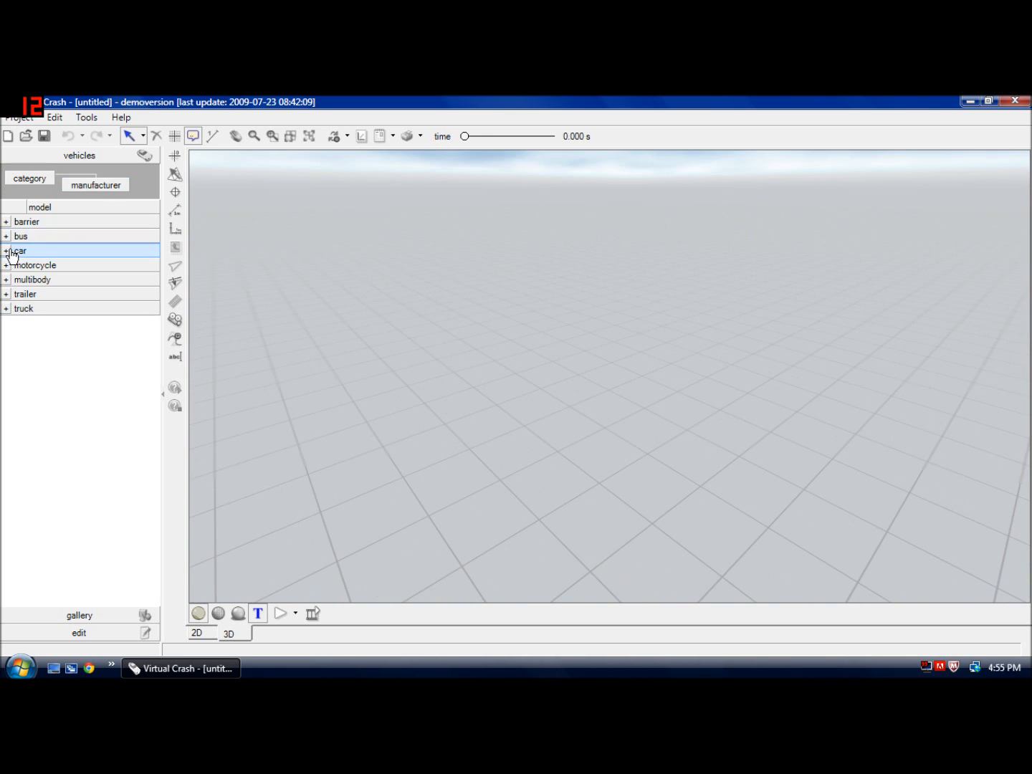
Add a hatchback from the car category to the scene and dismiss the demo notice
click(6, 249)
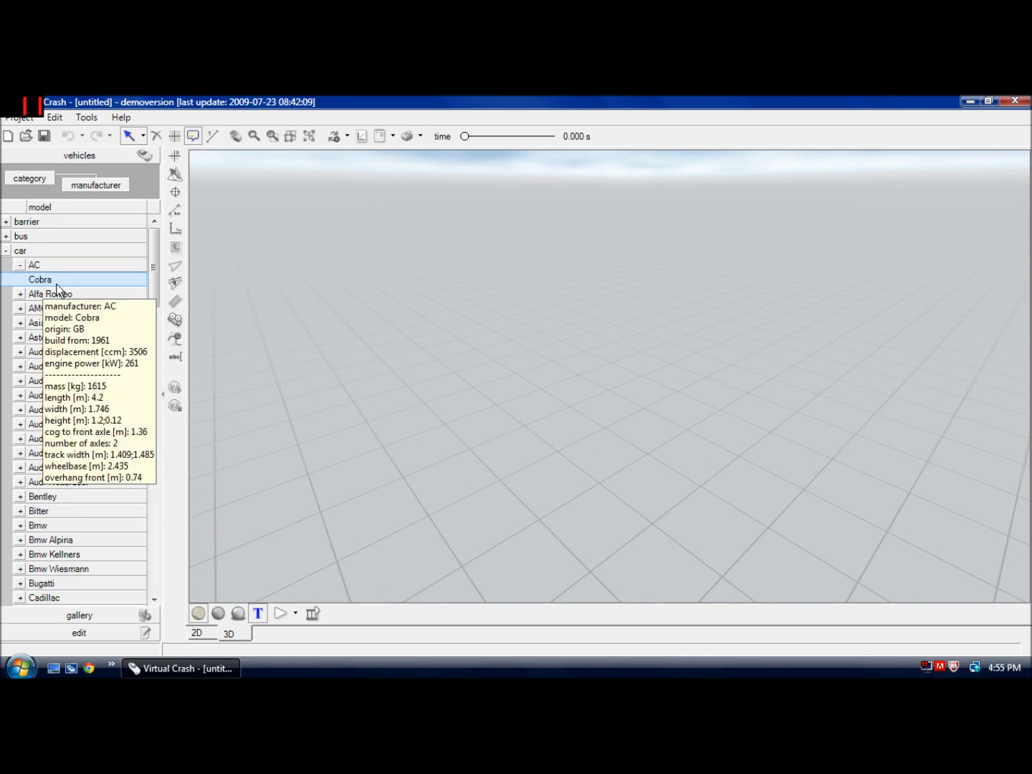
double_click(40, 279)
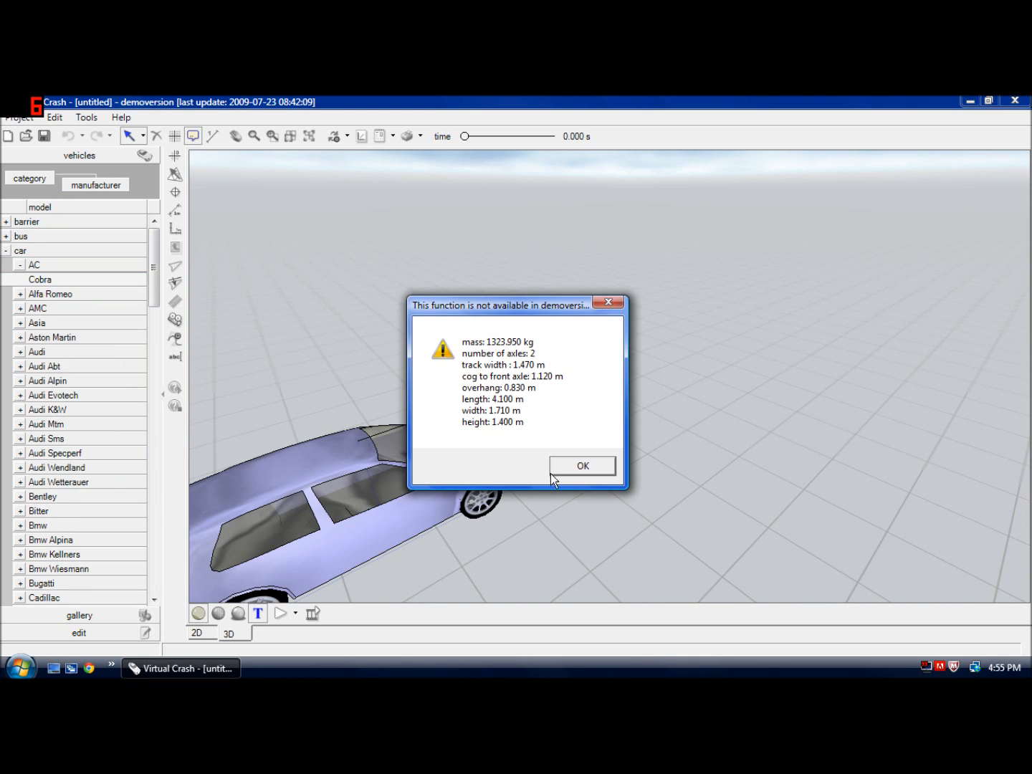
mouse_move(582, 510)
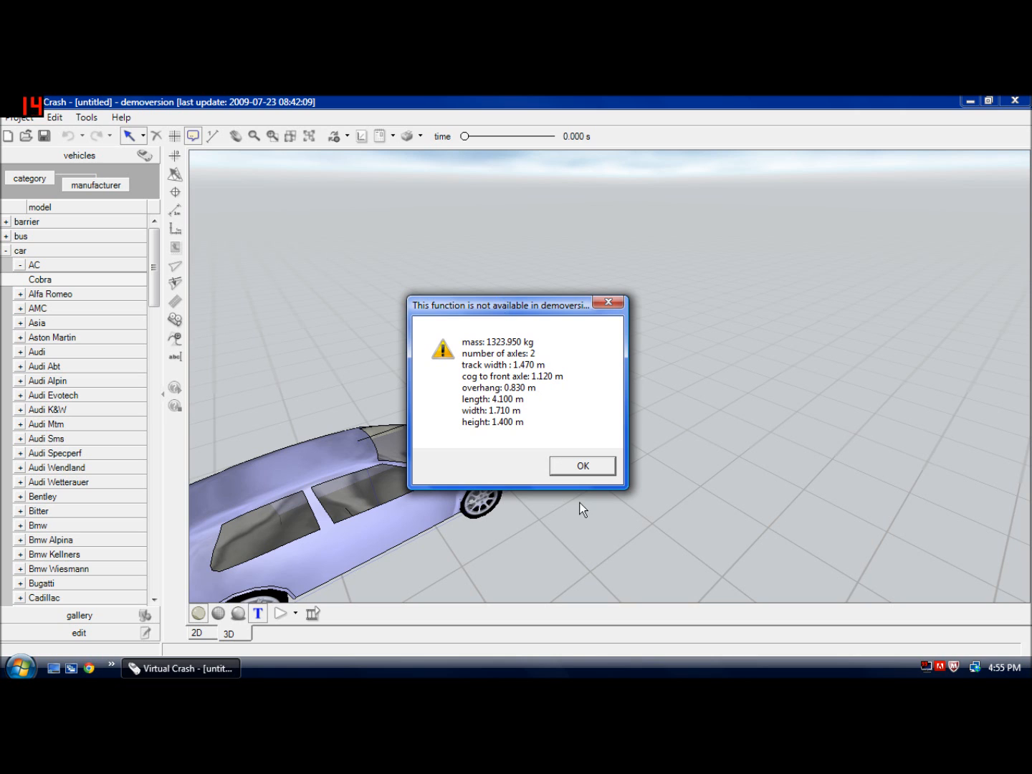
click(582, 464)
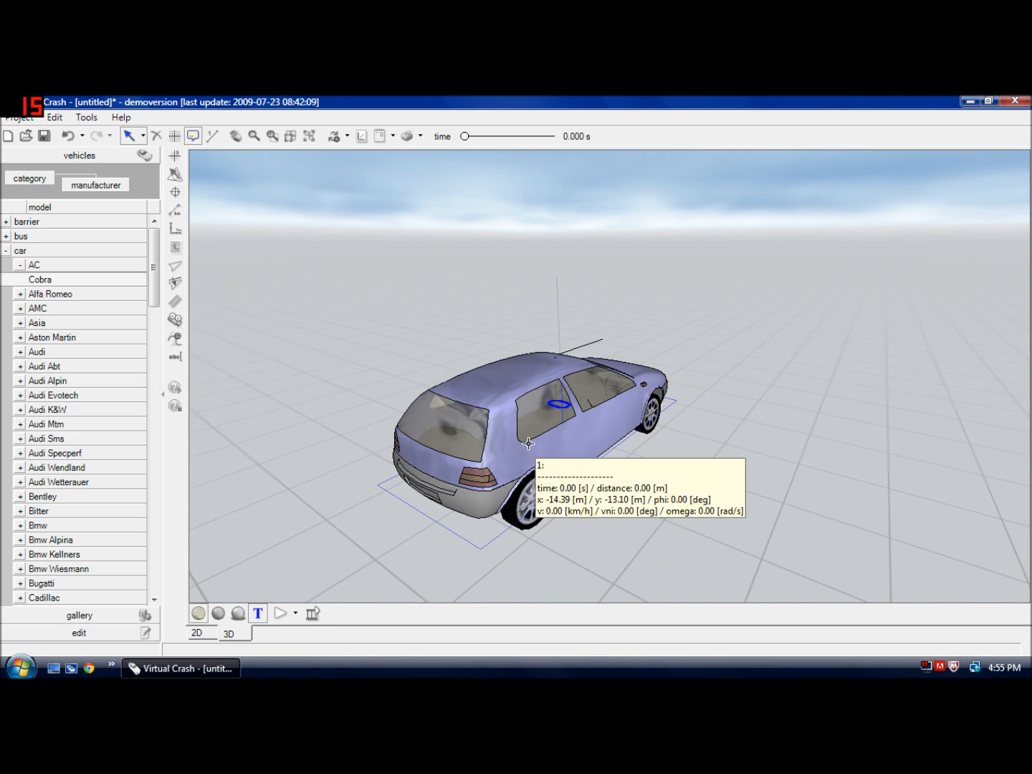
click(529, 441)
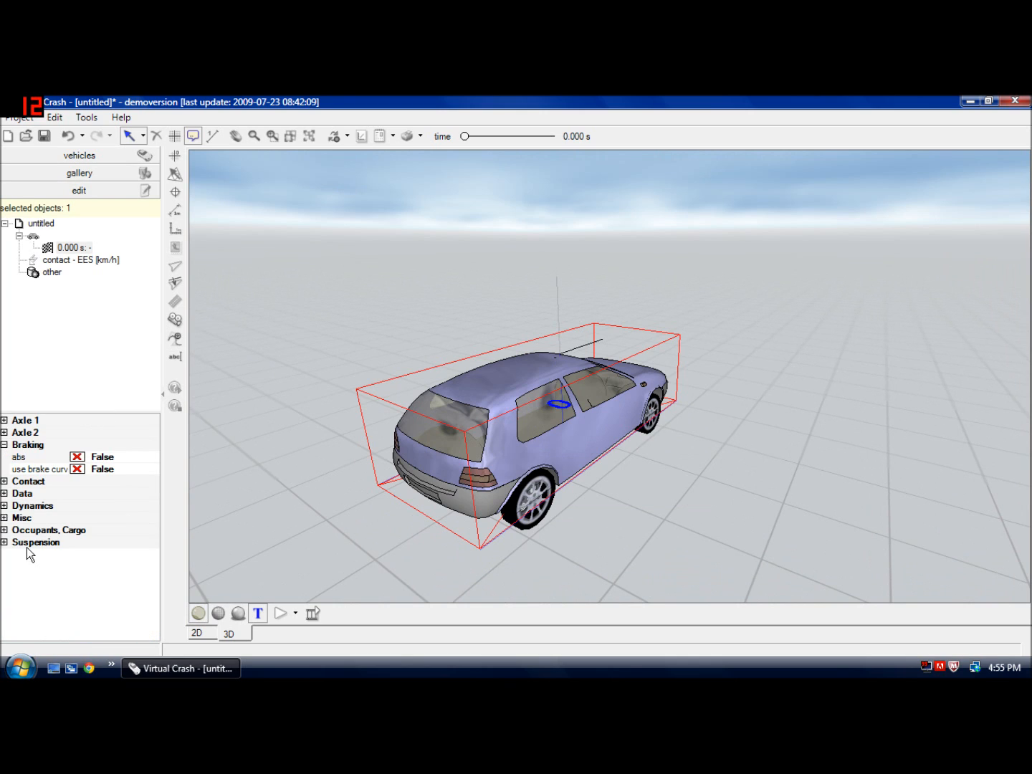
Recolour the hatchback to silver in its Misc settings and show the vehicle gallery
click(23, 493)
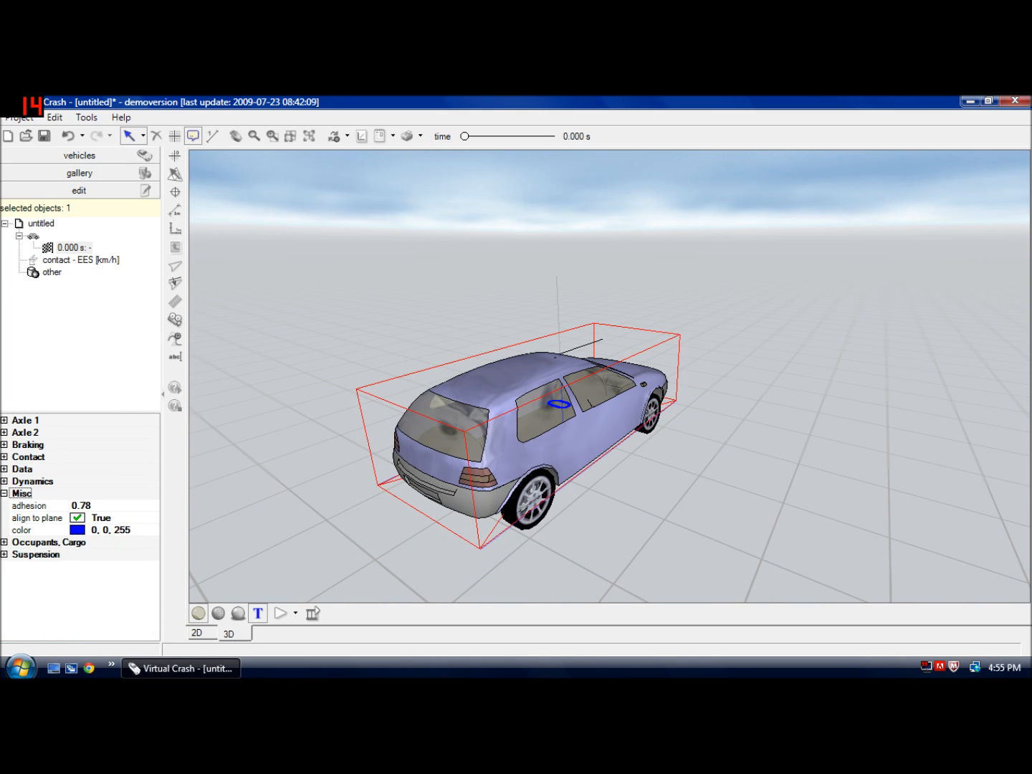
click(36, 530)
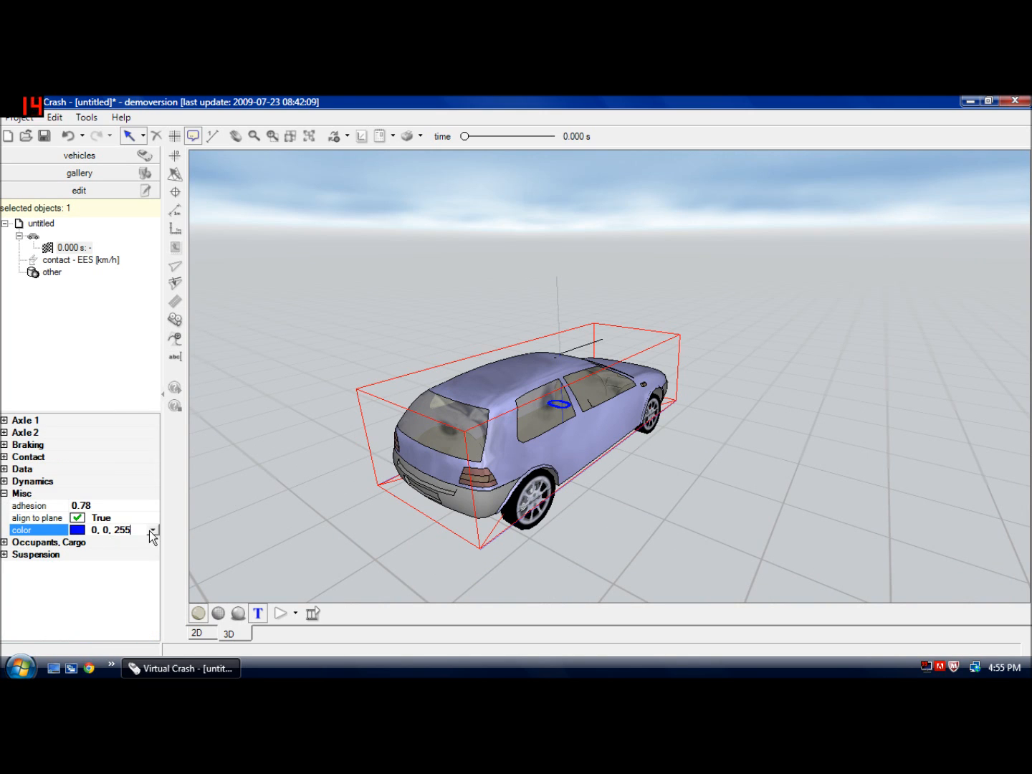
click(152, 530)
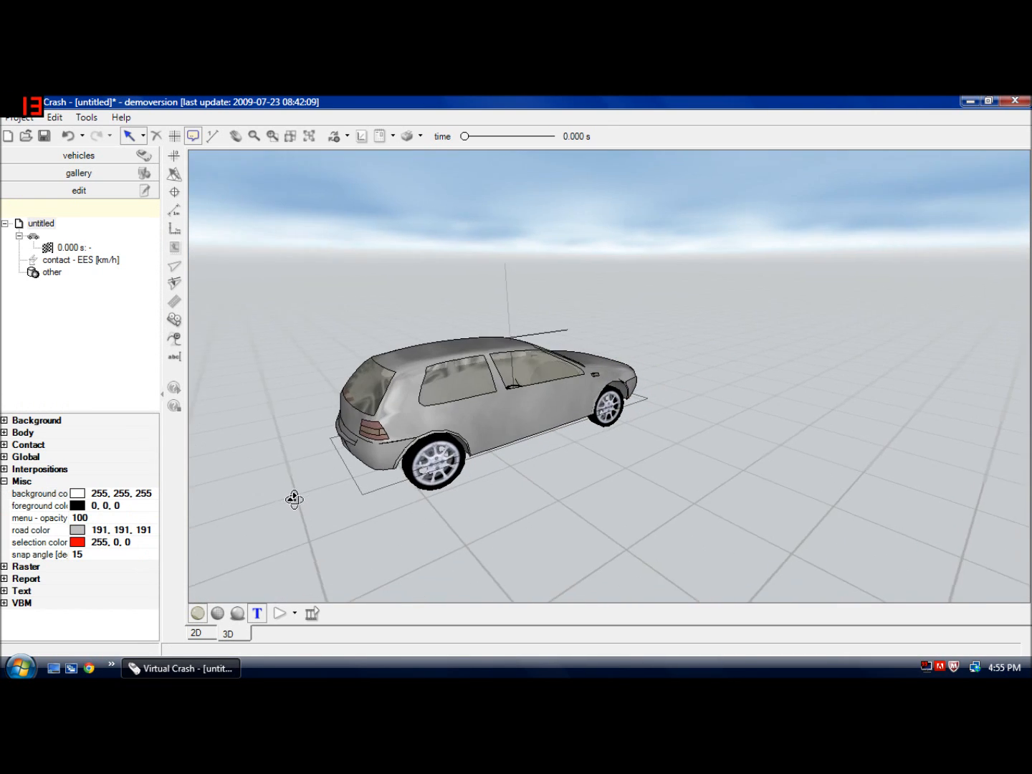
click(77, 172)
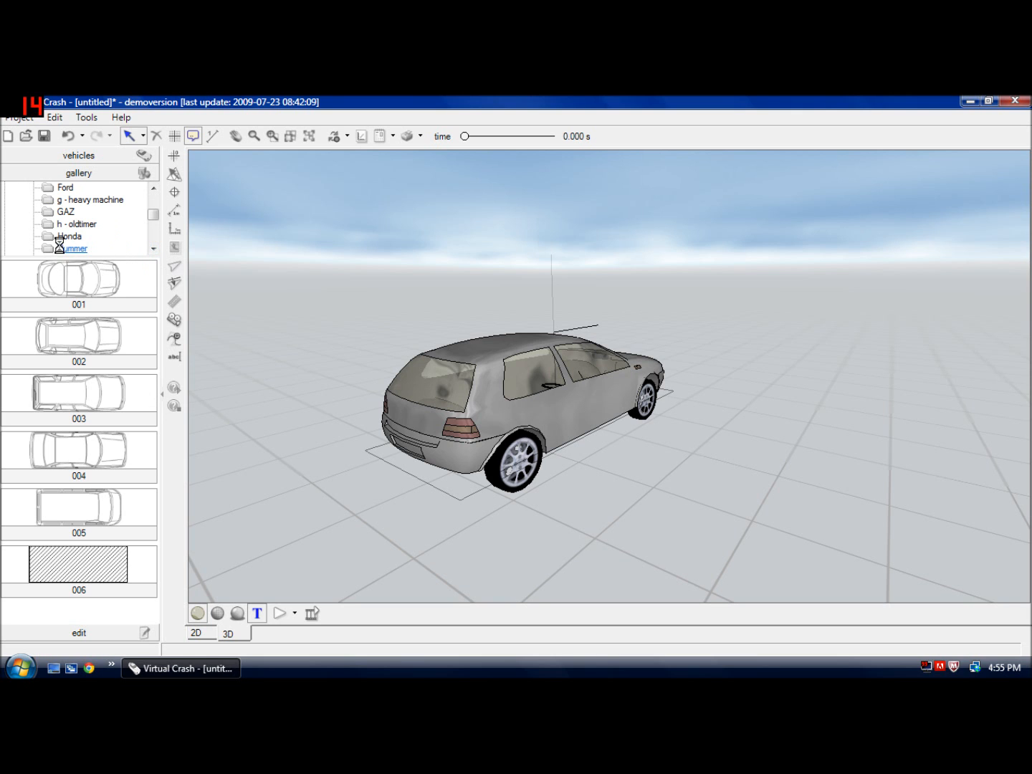
Swap in a Hummer H2 from the gallery and set the scene's max. simulation to 15
click(72, 248)
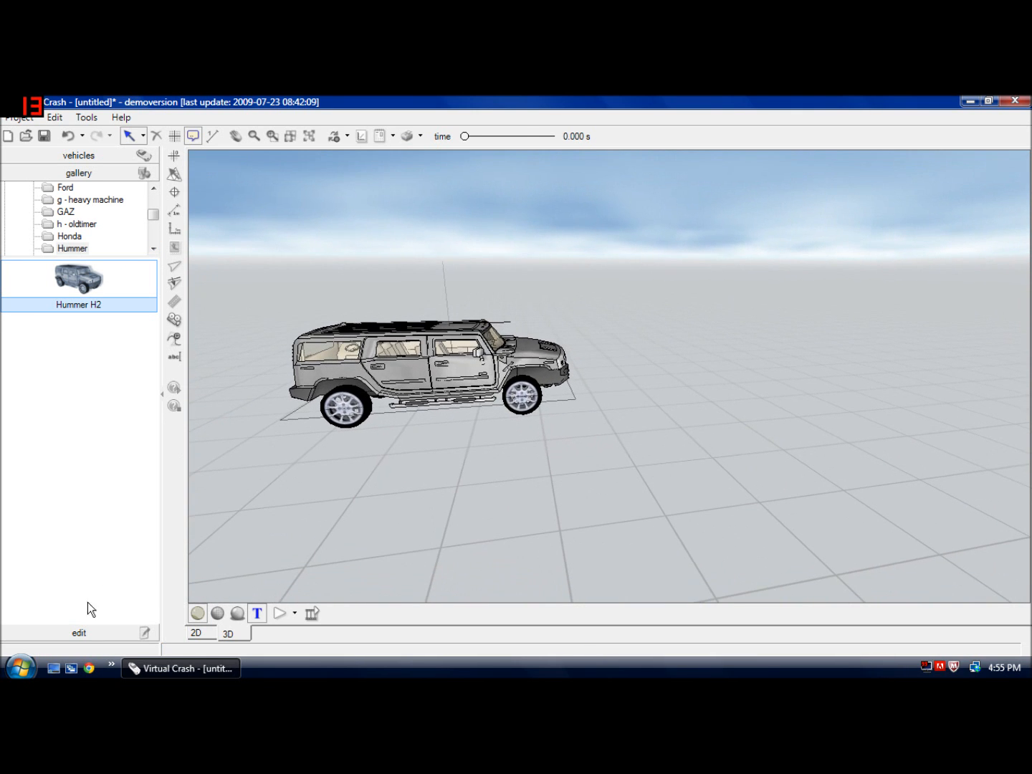
click(77, 189)
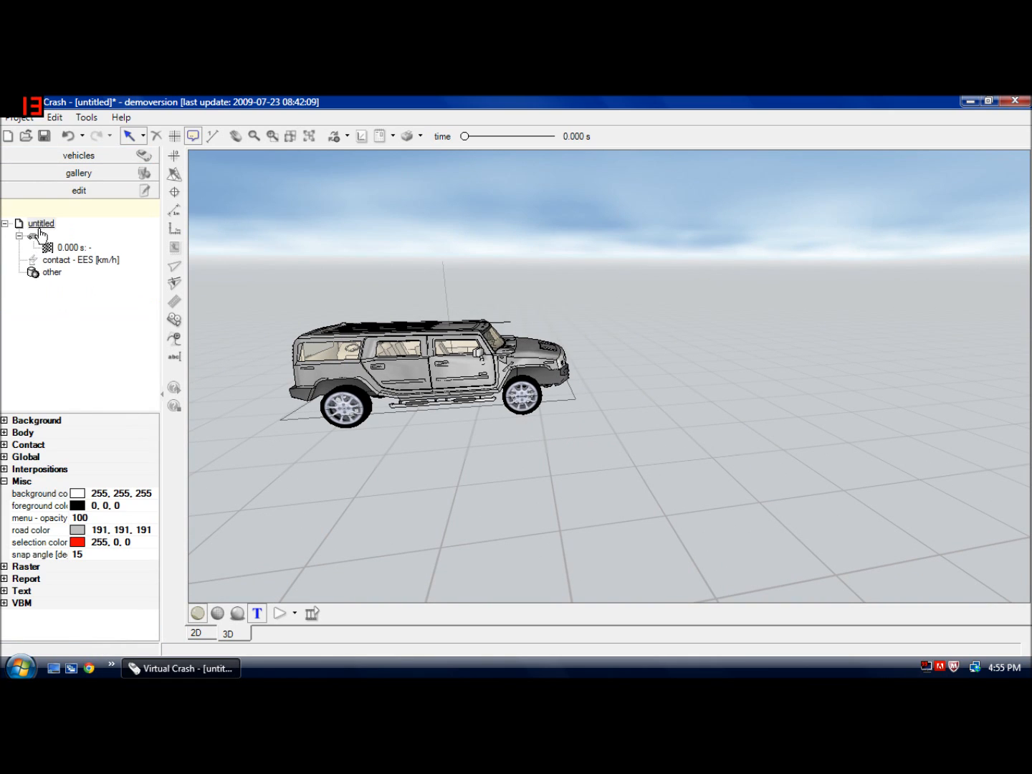
click(25, 456)
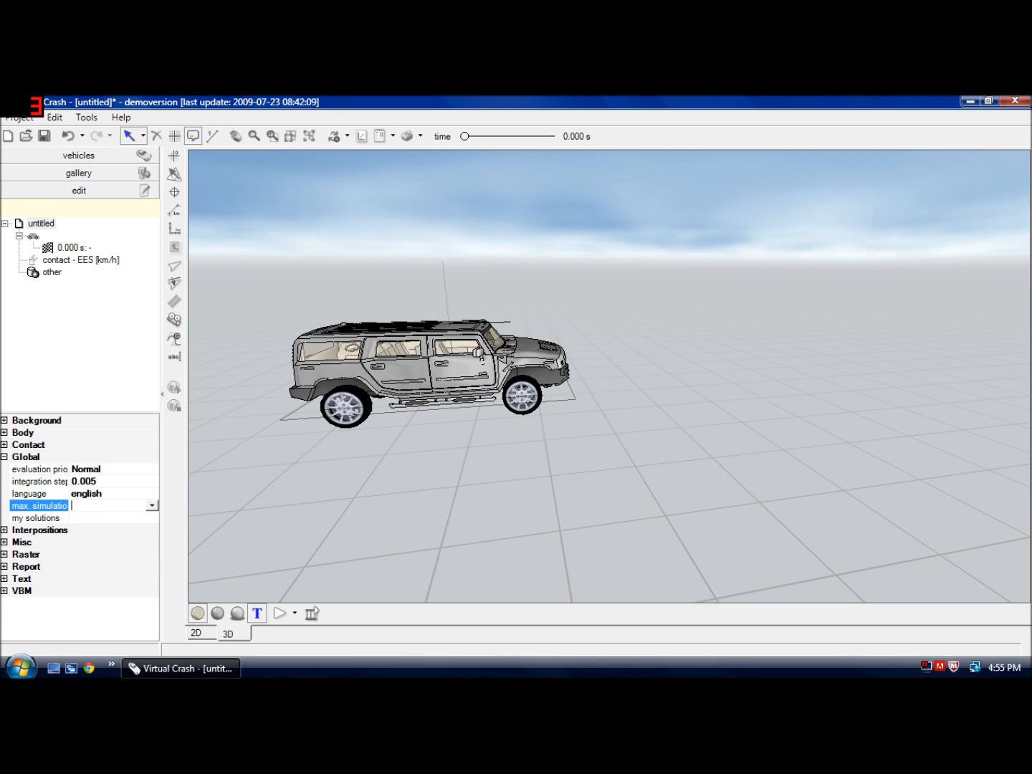
text(15)
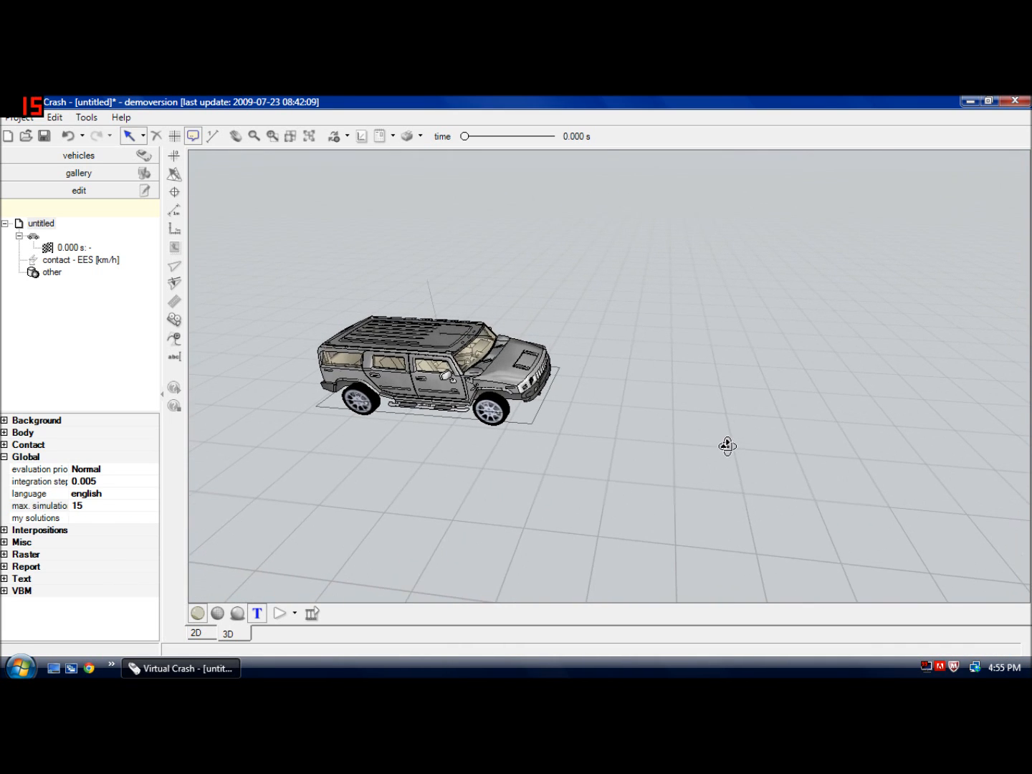
click(430, 362)
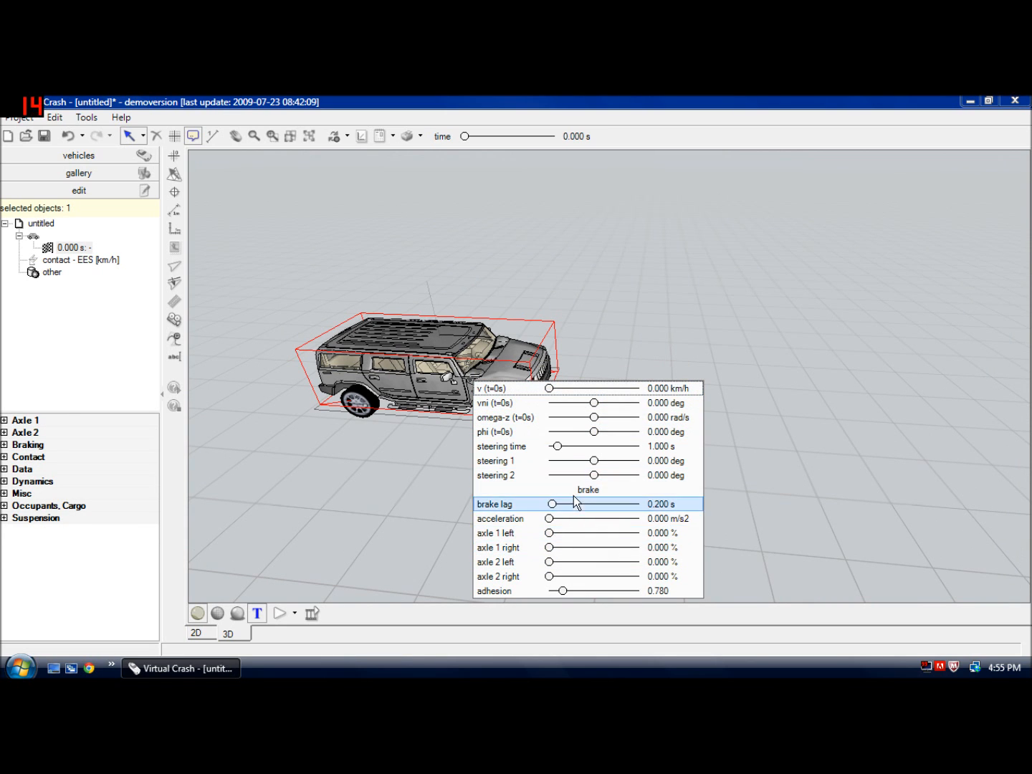
mouse_move(579, 490)
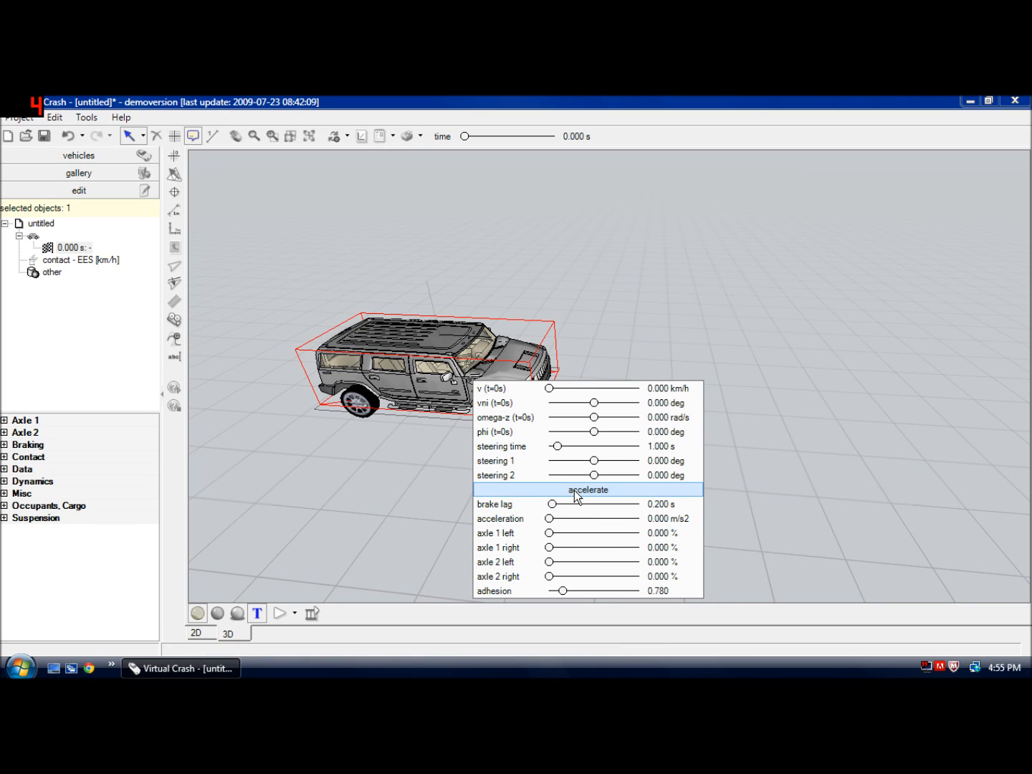
Give the Hummer an 80 km/h starting speed and play the simulation to see its straight path
click(588, 490)
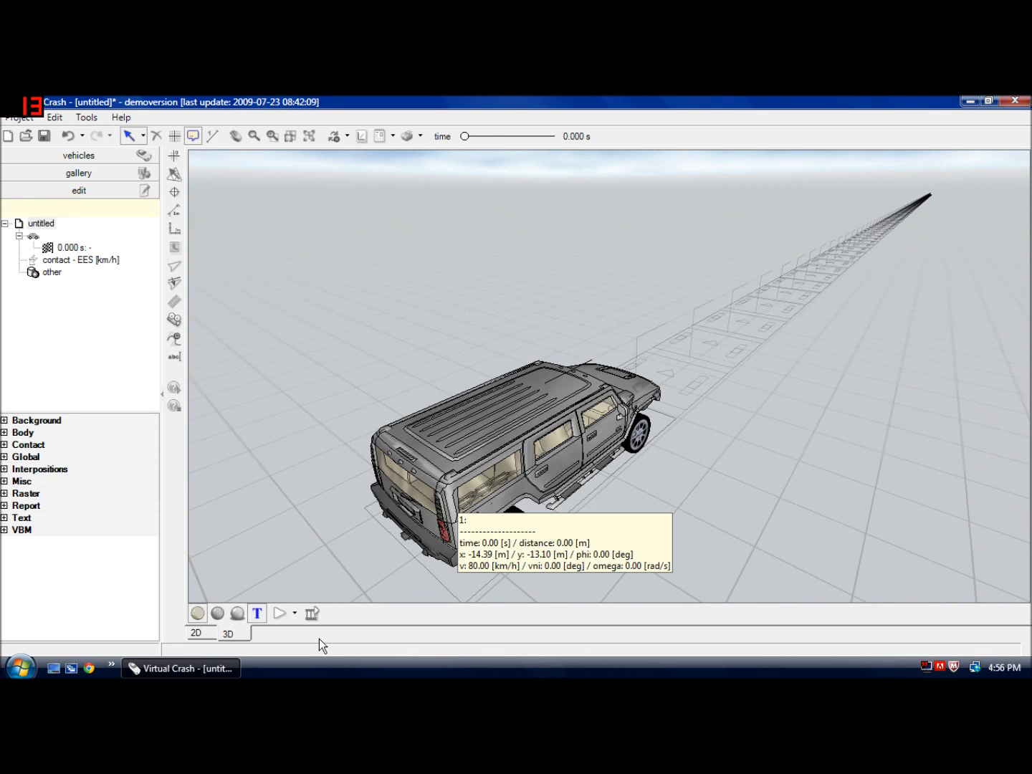
click(279, 614)
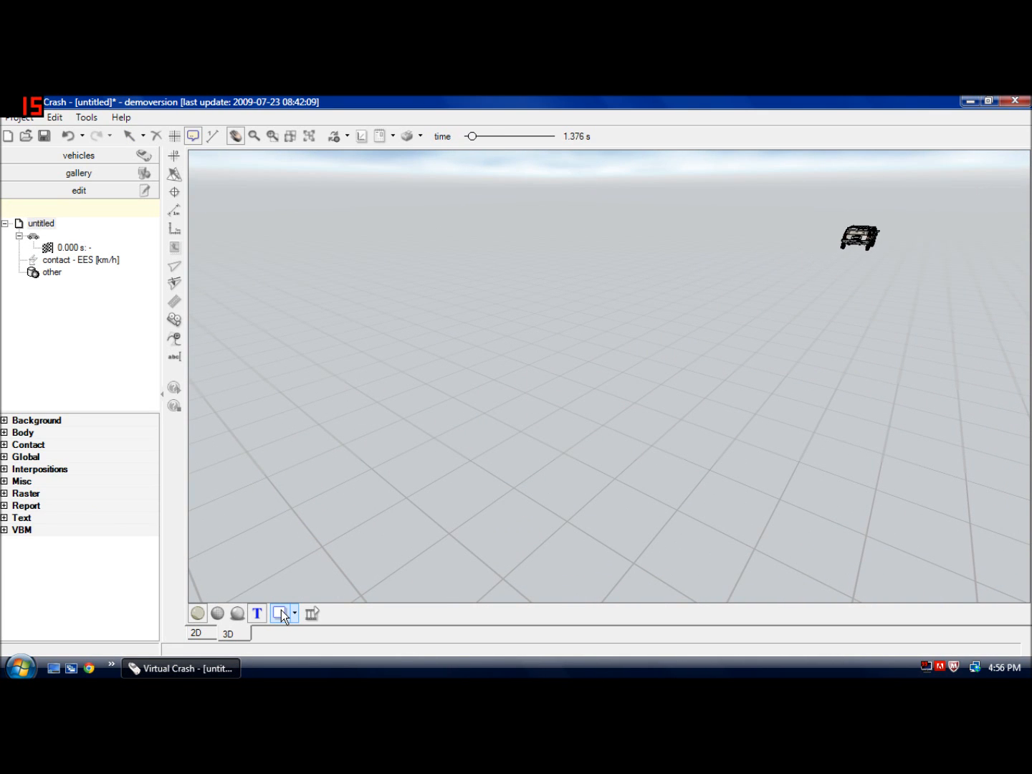
click(280, 613)
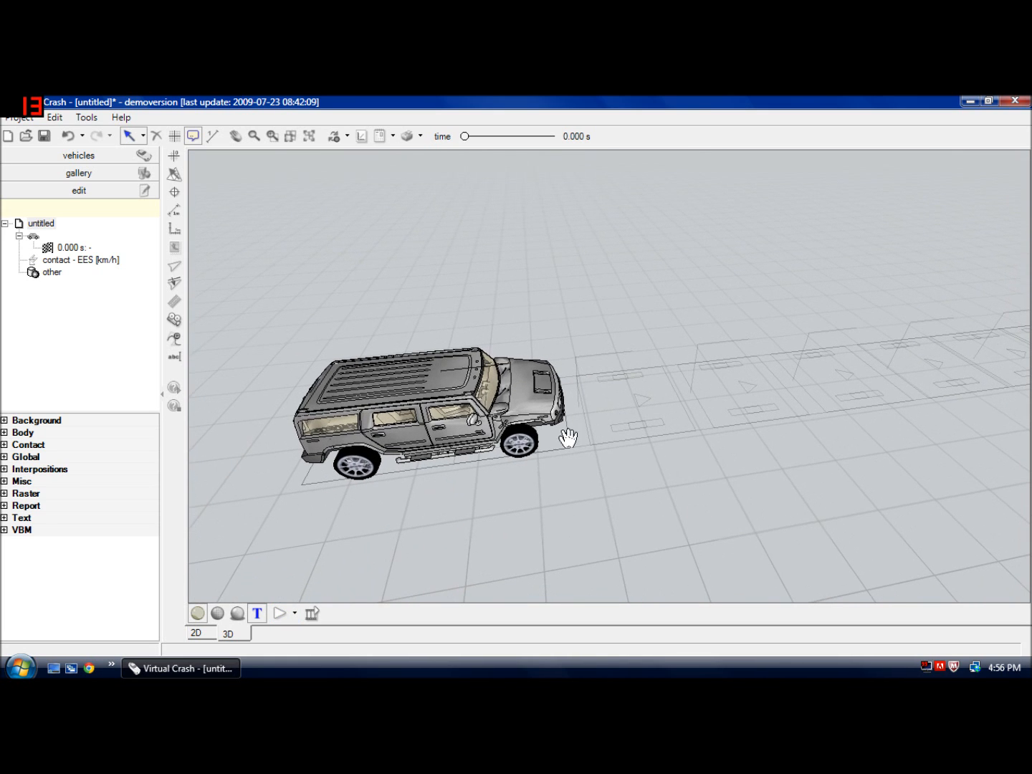
click(437, 416)
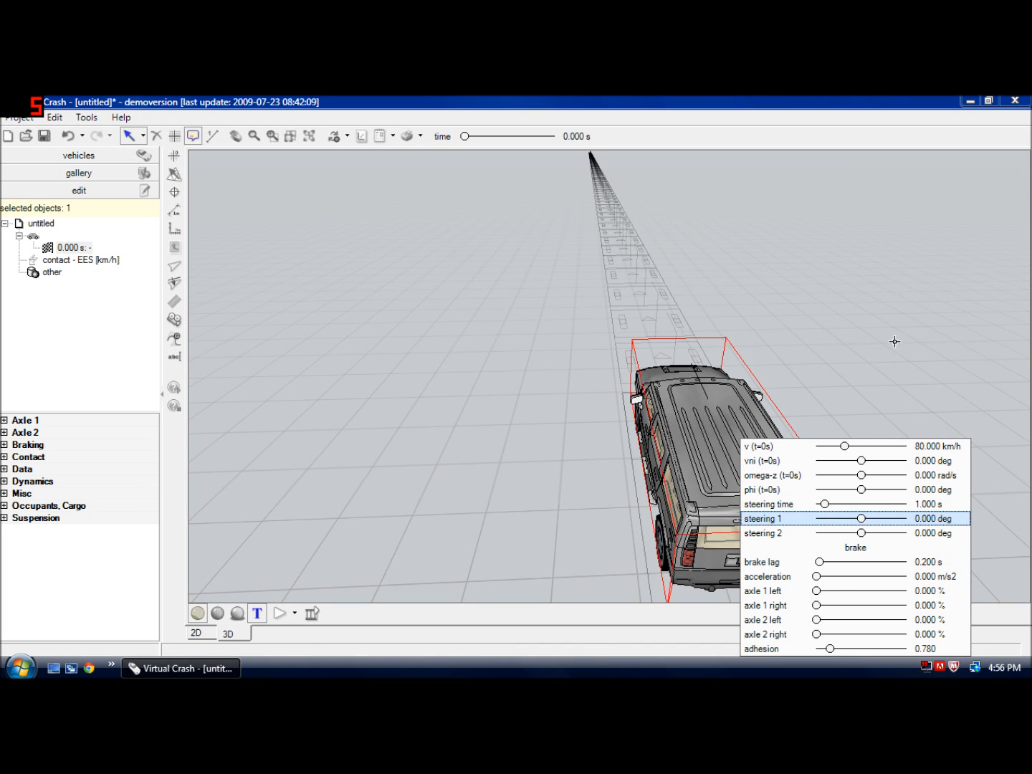
Add a driving sequence at 0.525 s with steering so the Hummer's path curves
click(278, 614)
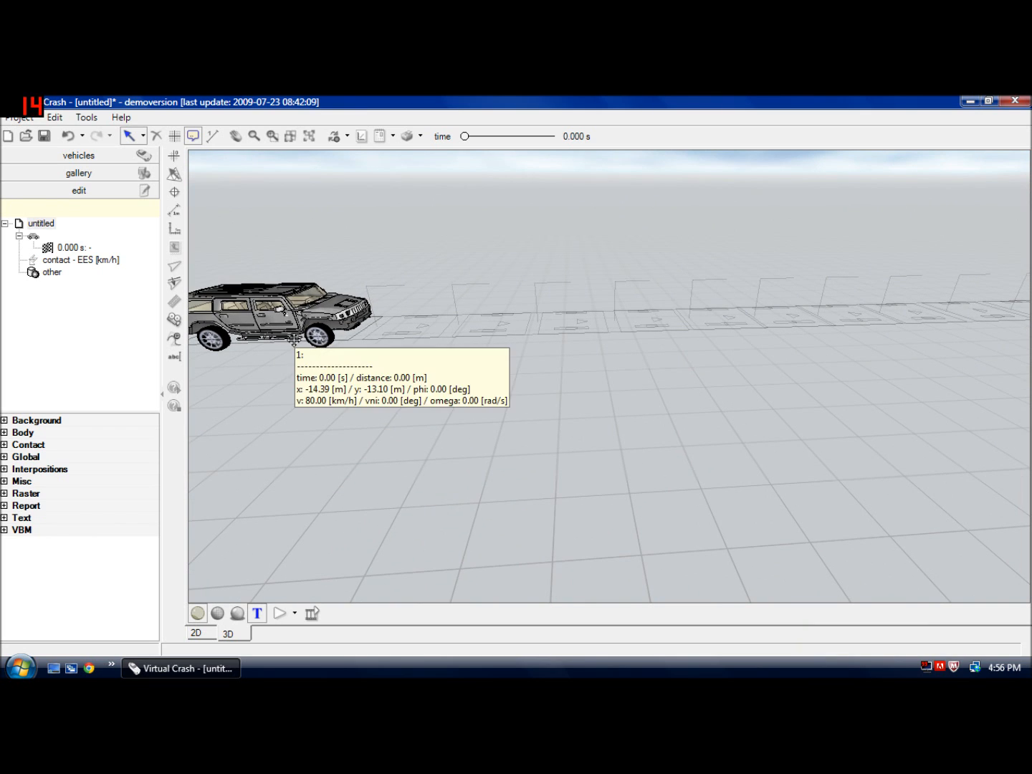
click(280, 309)
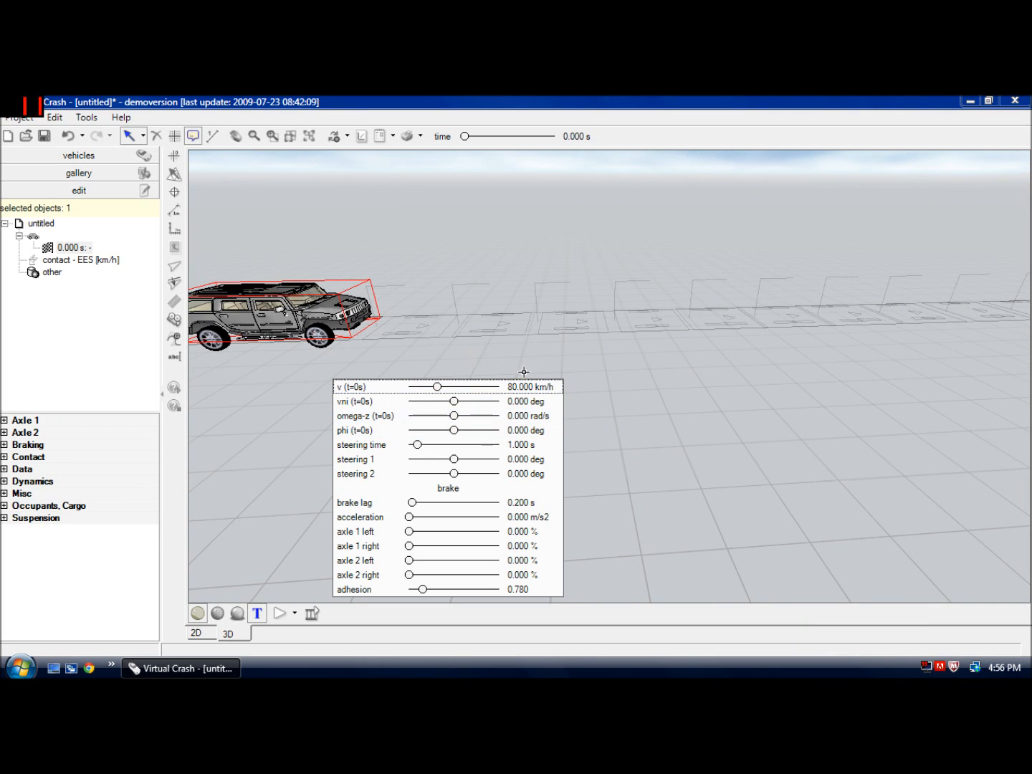
click(408, 516)
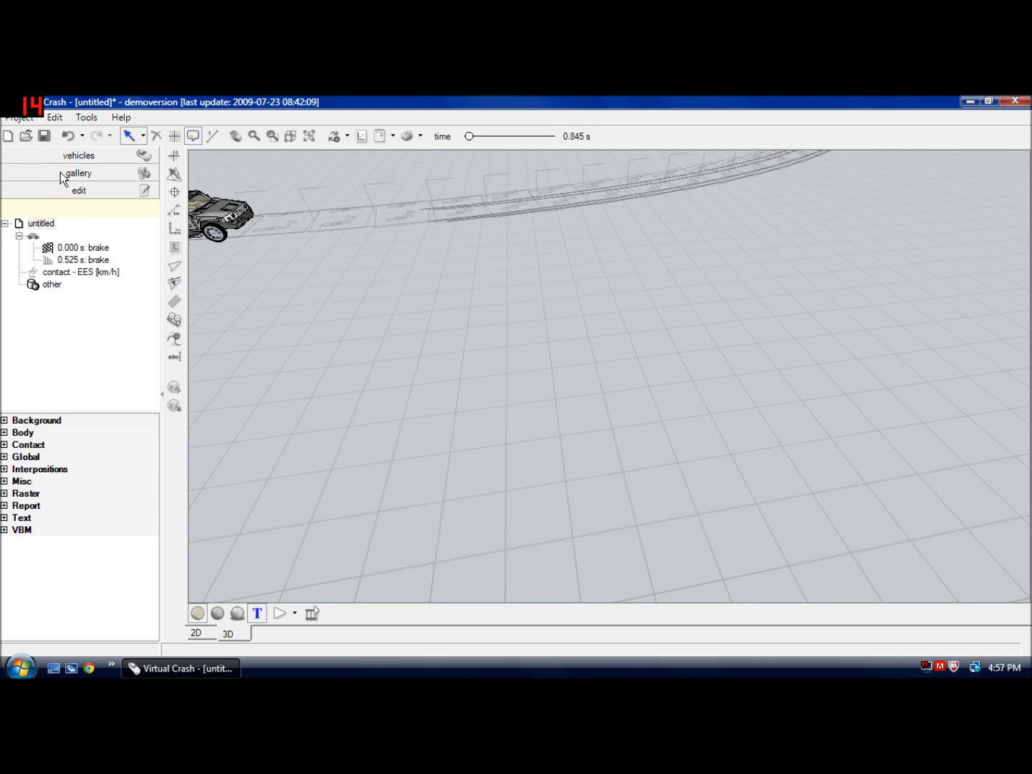
click(78, 172)
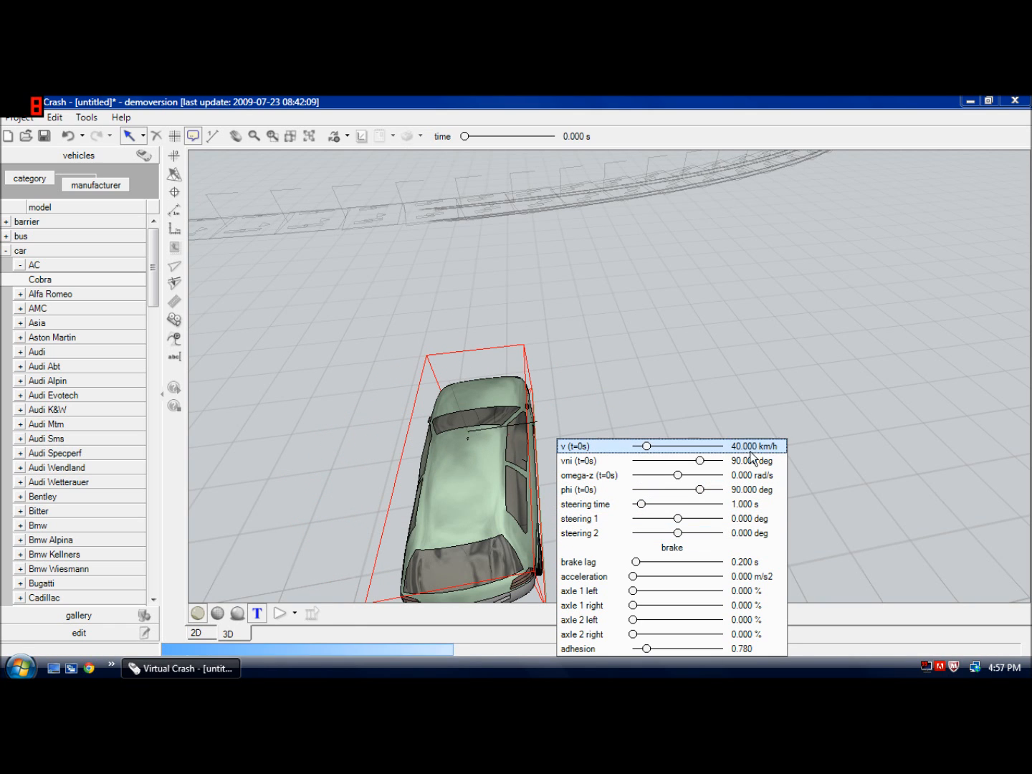
Place a green car at 40 km/h, phi 90° across the Hummer's path and scrub the collision
click(280, 614)
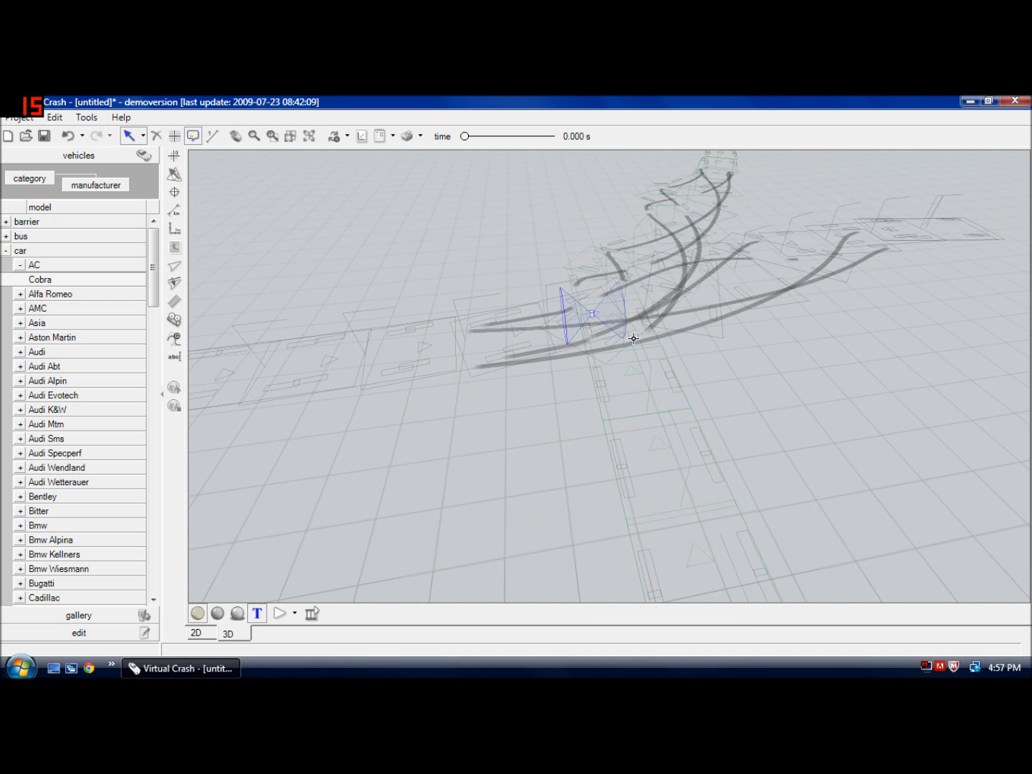
click(279, 613)
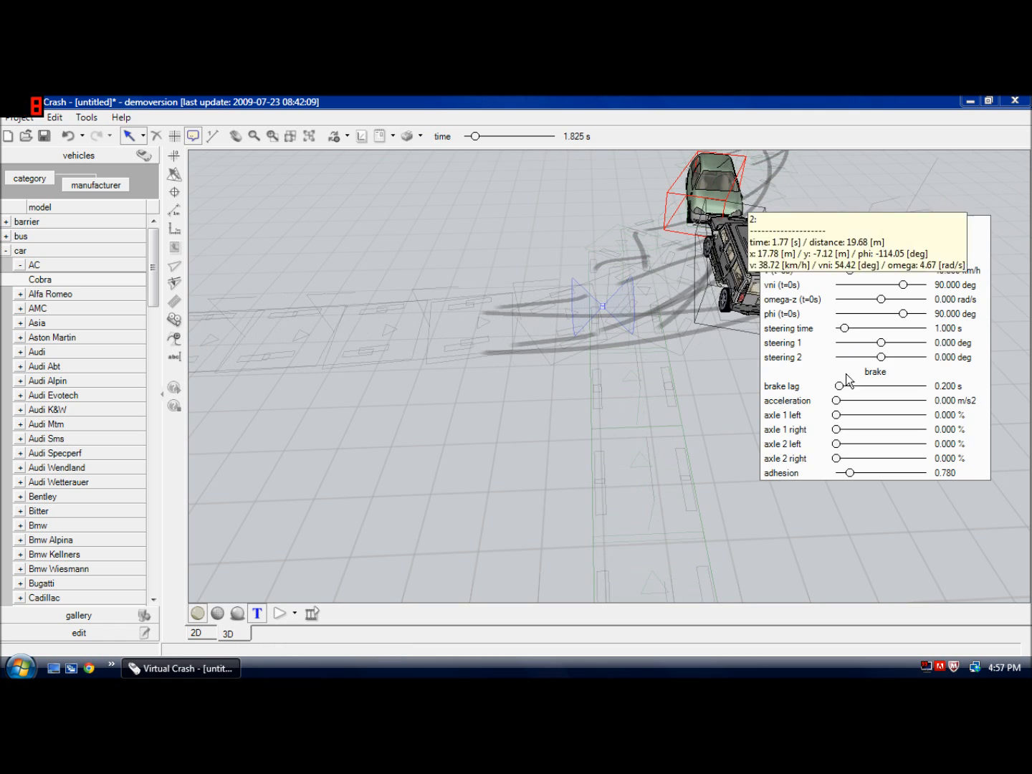
click(279, 614)
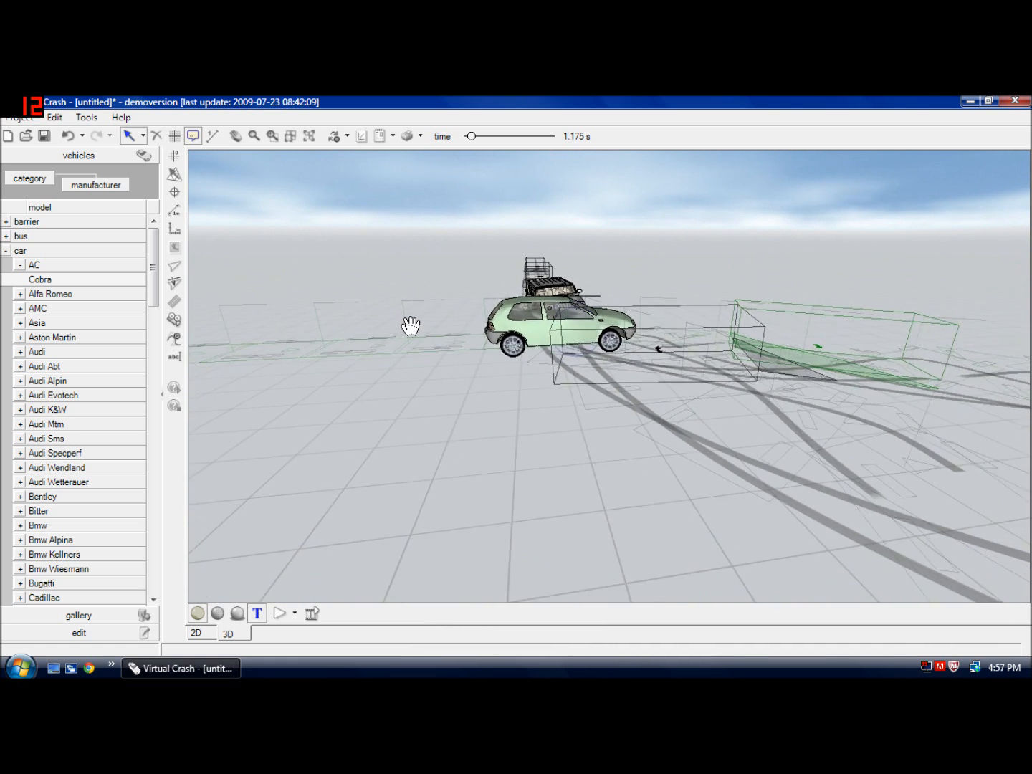
Adjust the view of the crash and start the raster image tool's file chooser
click(280, 614)
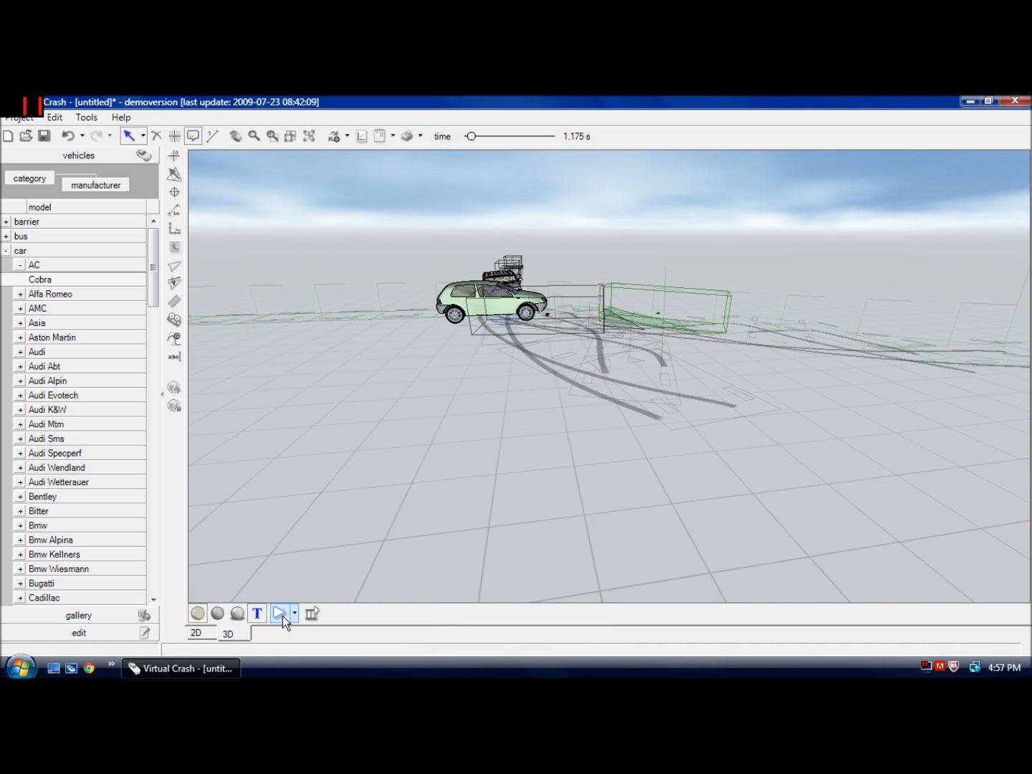
click(279, 613)
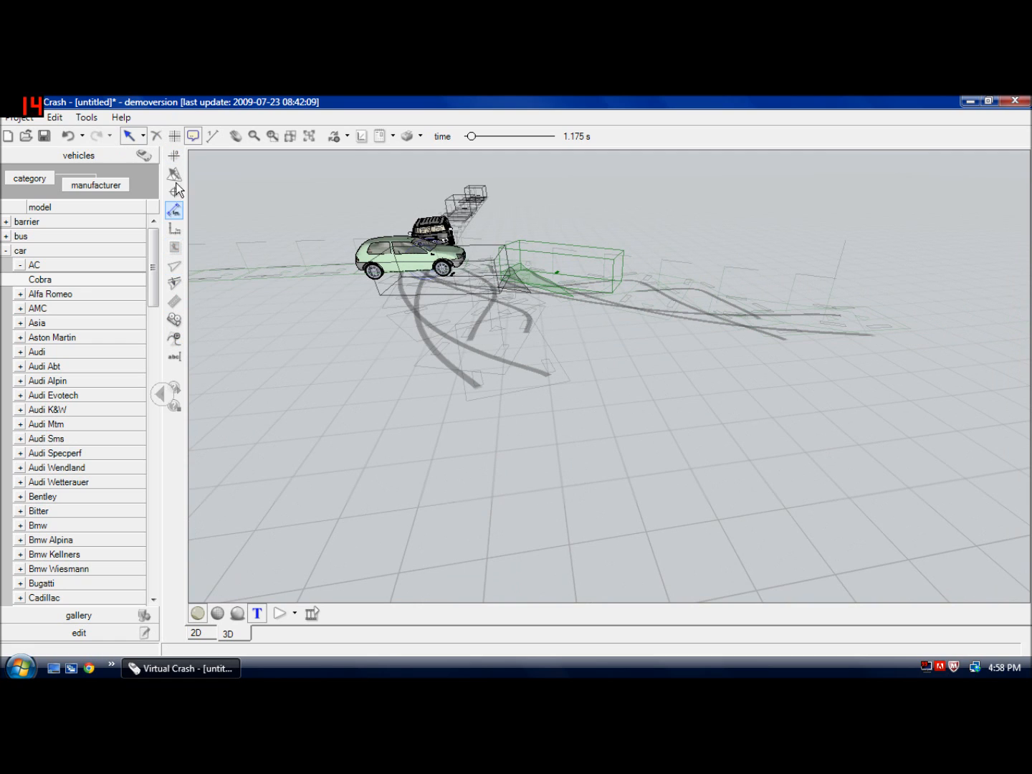
click(175, 246)
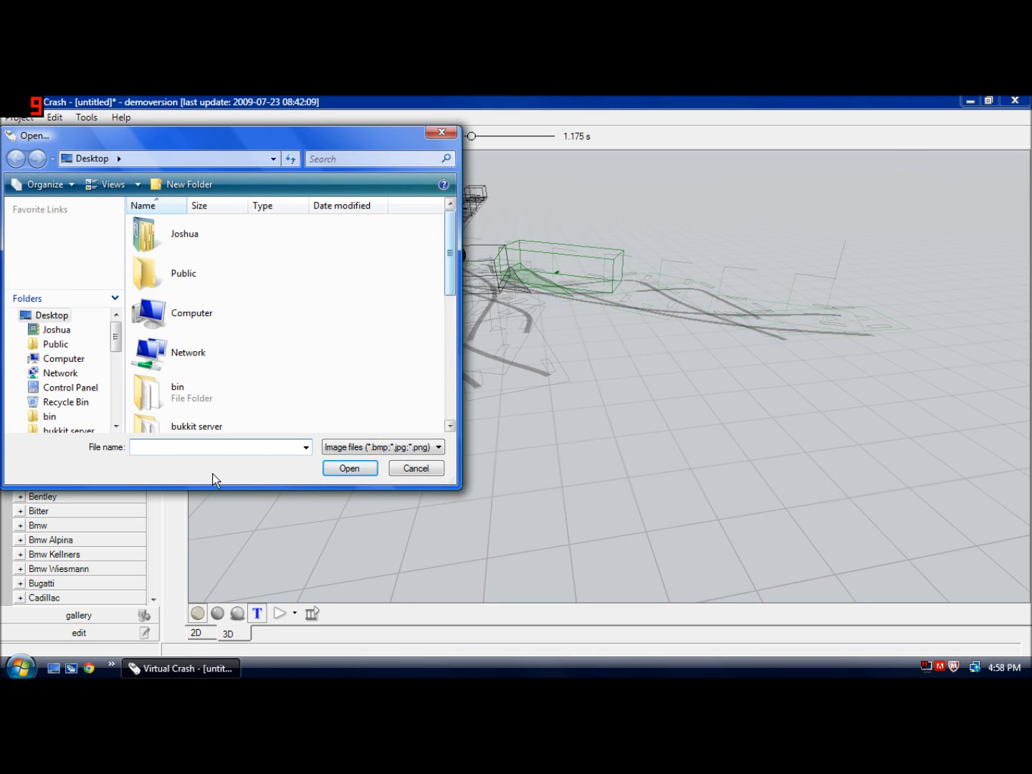
Load Channel pic.png so it lies flat on the ground near the crash
text(ch)
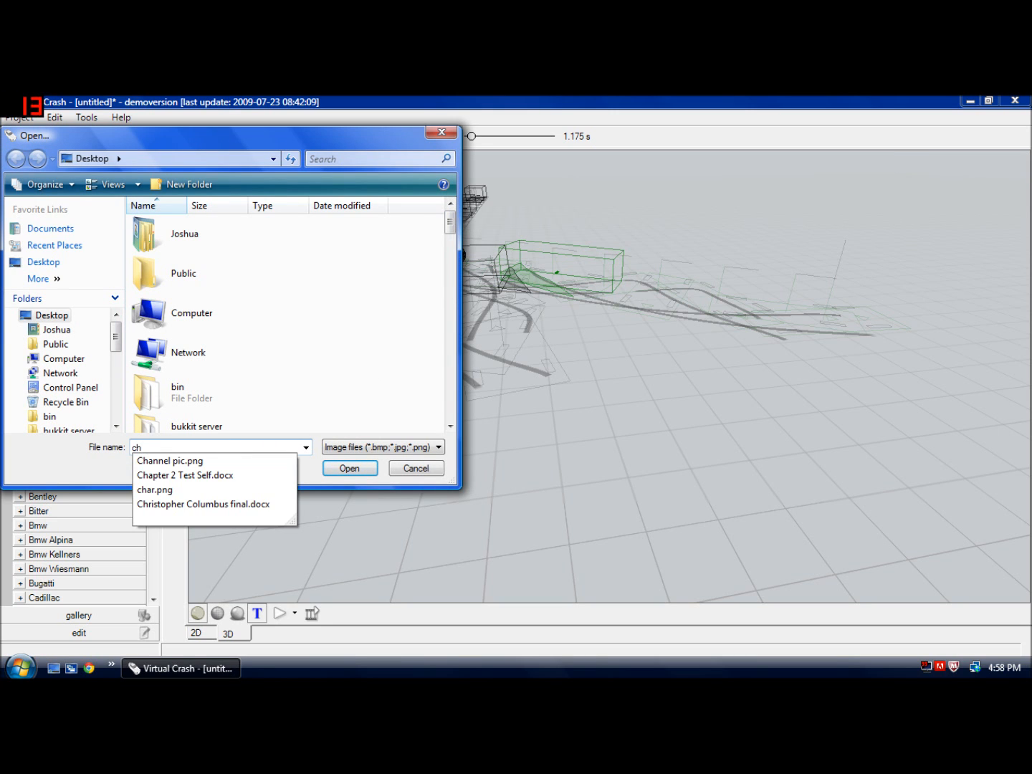
click(169, 460)
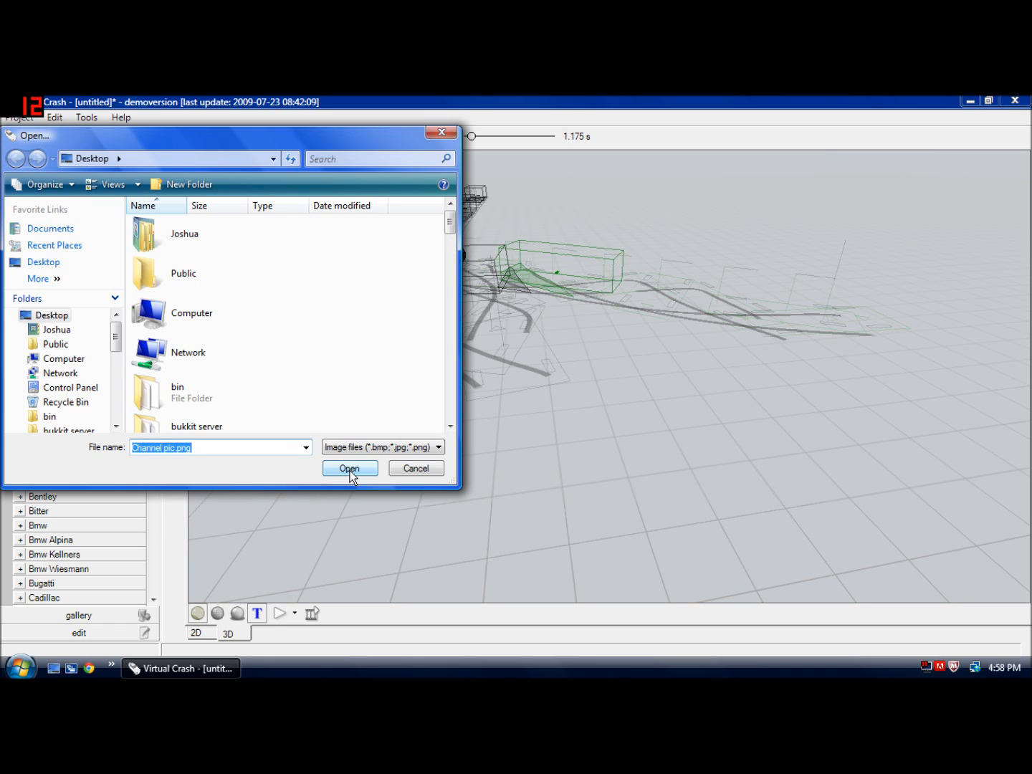
click(350, 467)
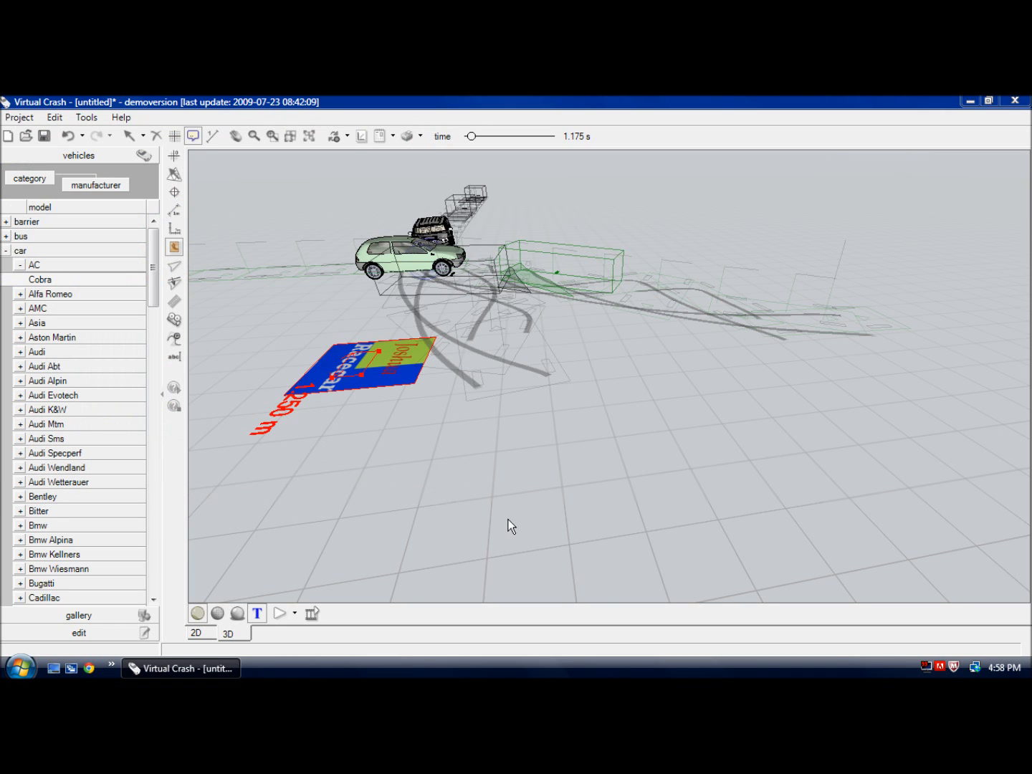